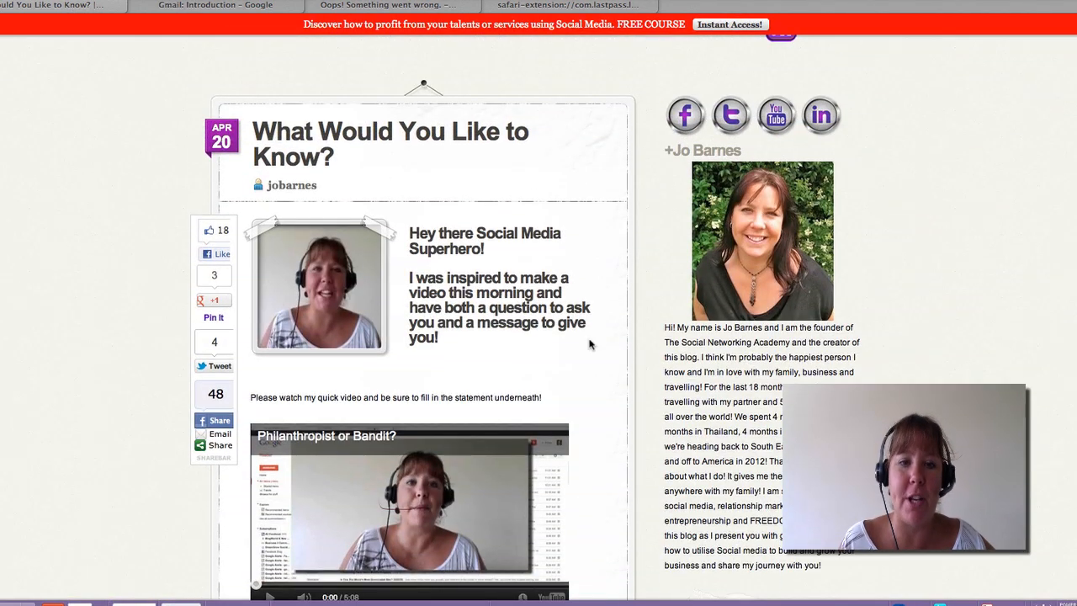
Step: Scroll the page and return to the Gmail introduction page
scroll("down", 3)
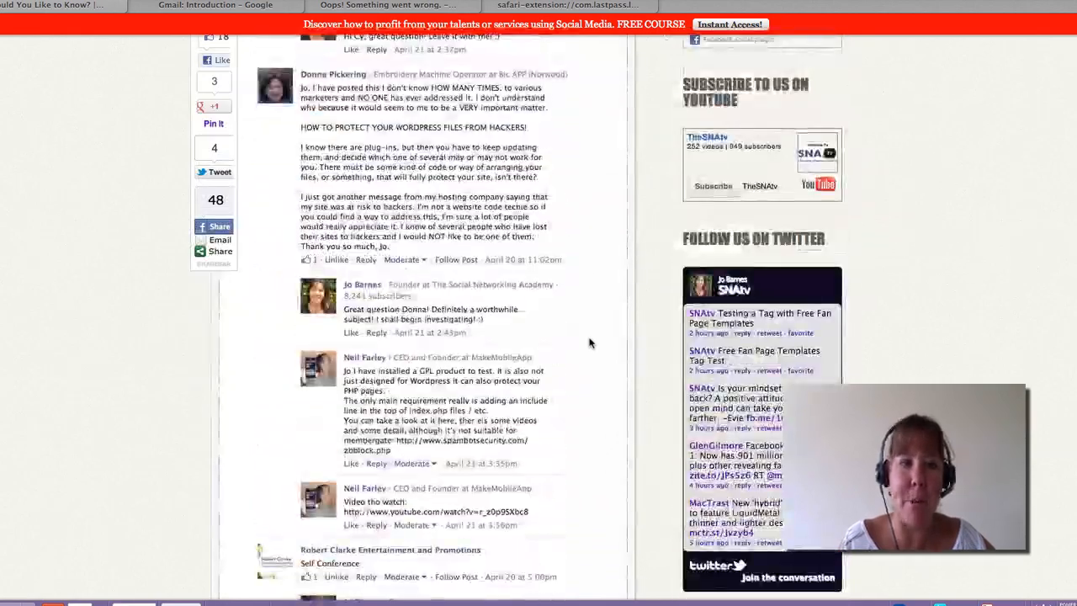
scroll("down", 3)
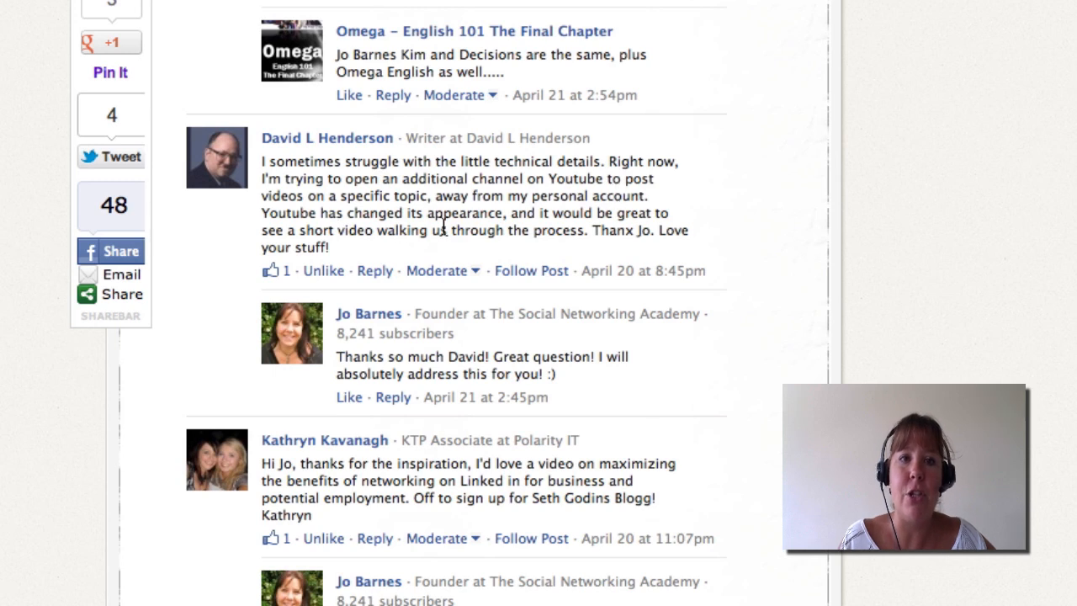
mouse_move(374, 256)
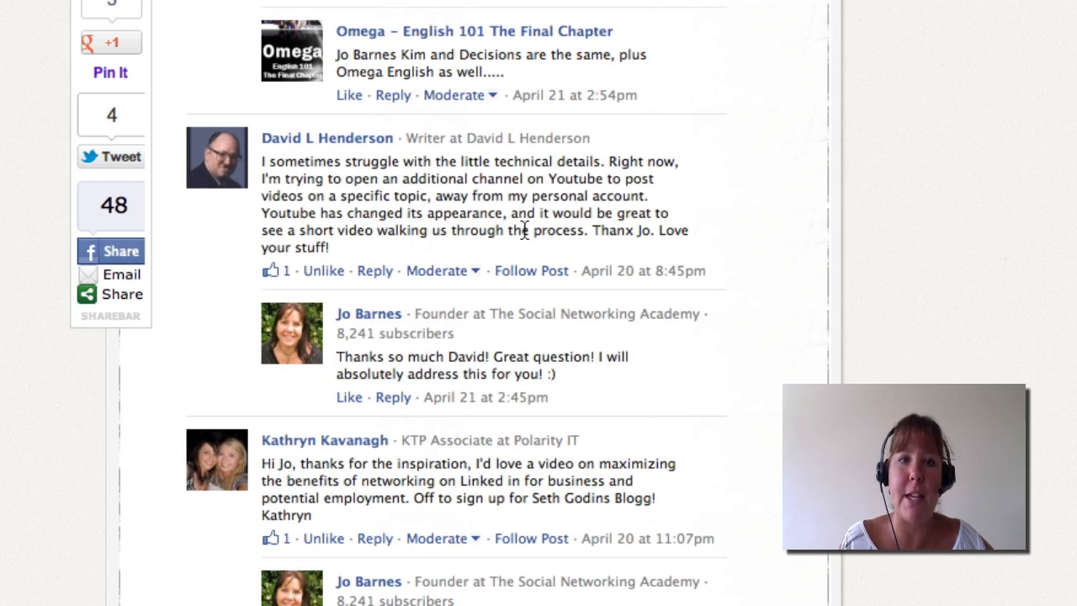
scroll("down", 3)
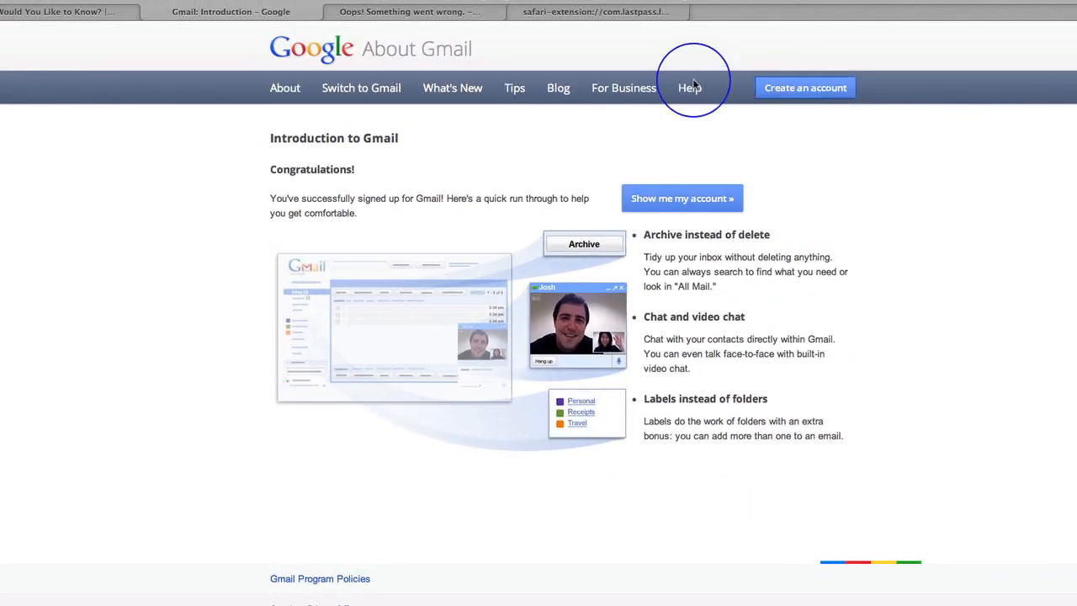
left_click(412, 11)
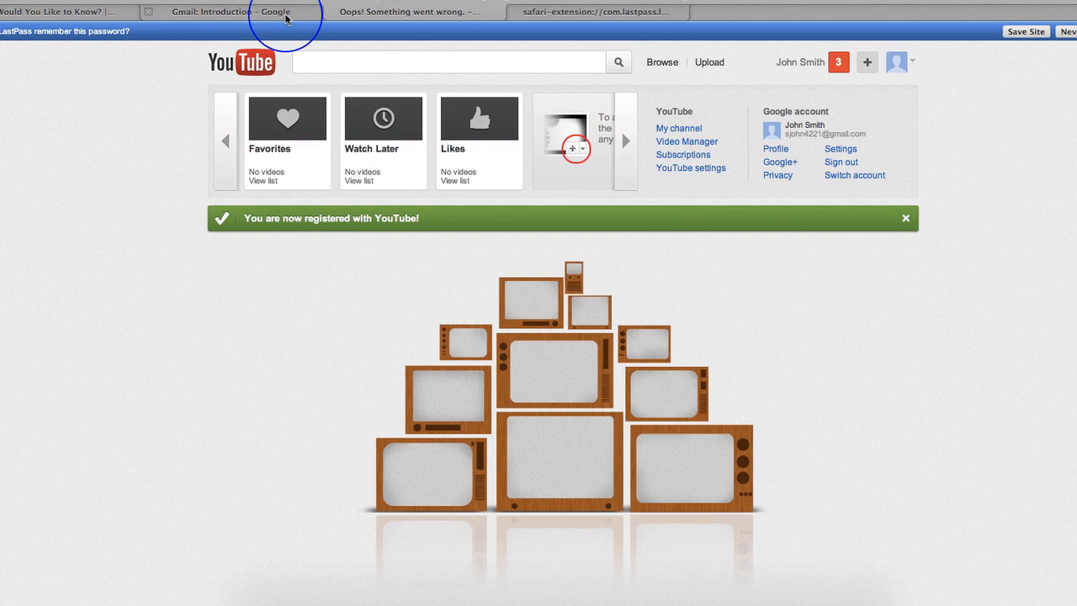
left_click(227, 11)
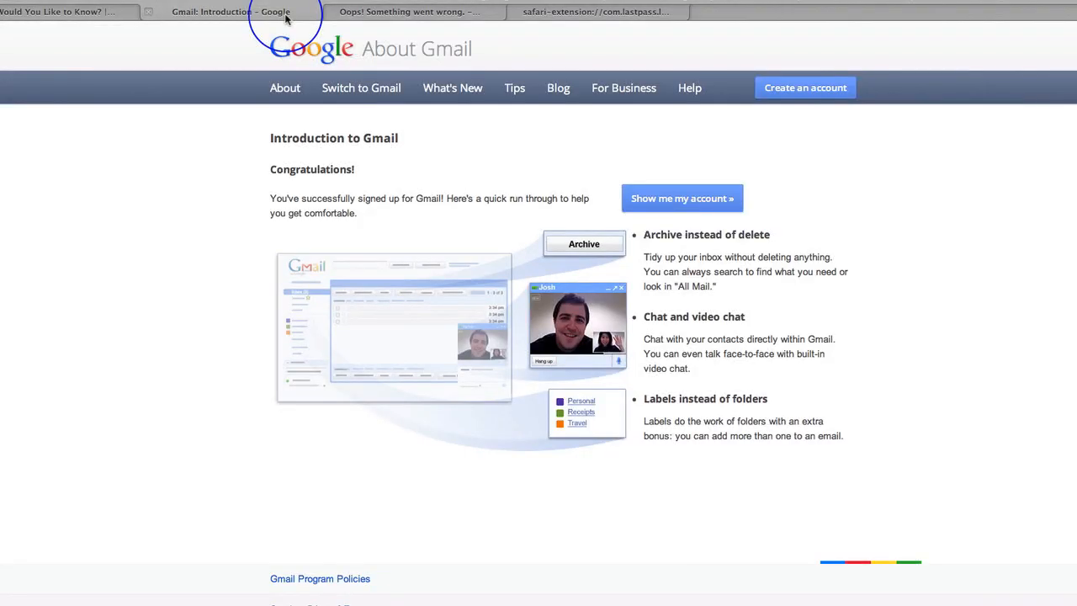
mouse_move(774, 130)
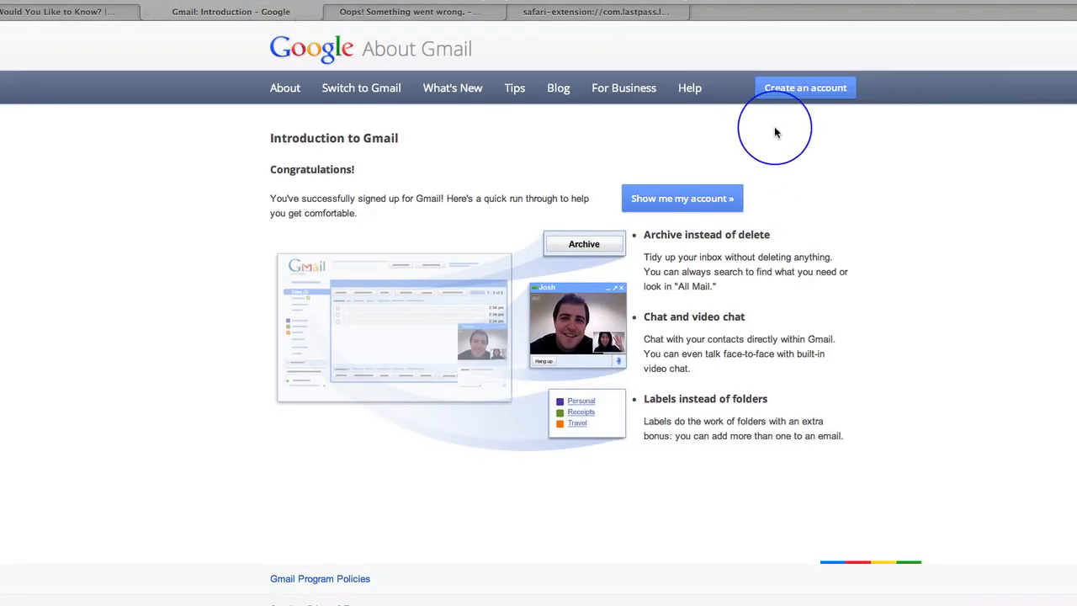
mouse_move(454, 66)
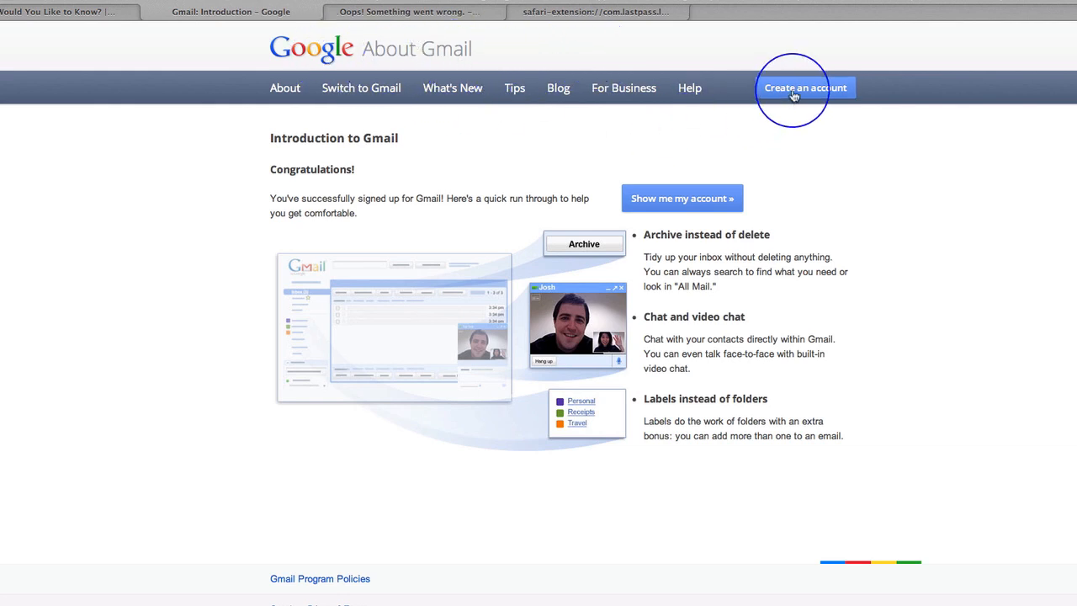
Step: Start a new Google account with first name Susan, a new username and password
left_click(805, 88)
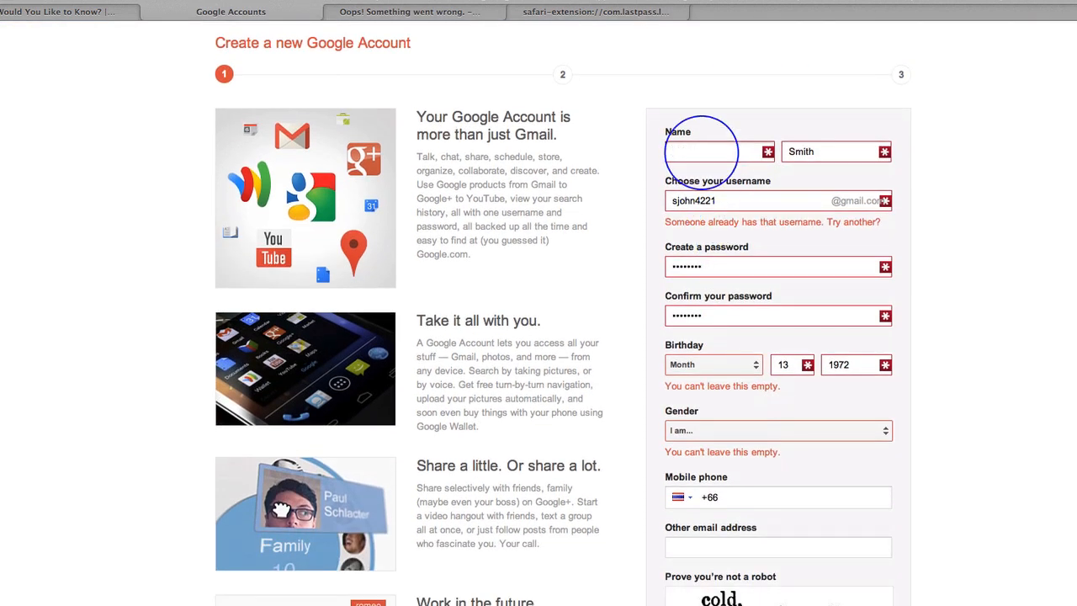
type("Susan")
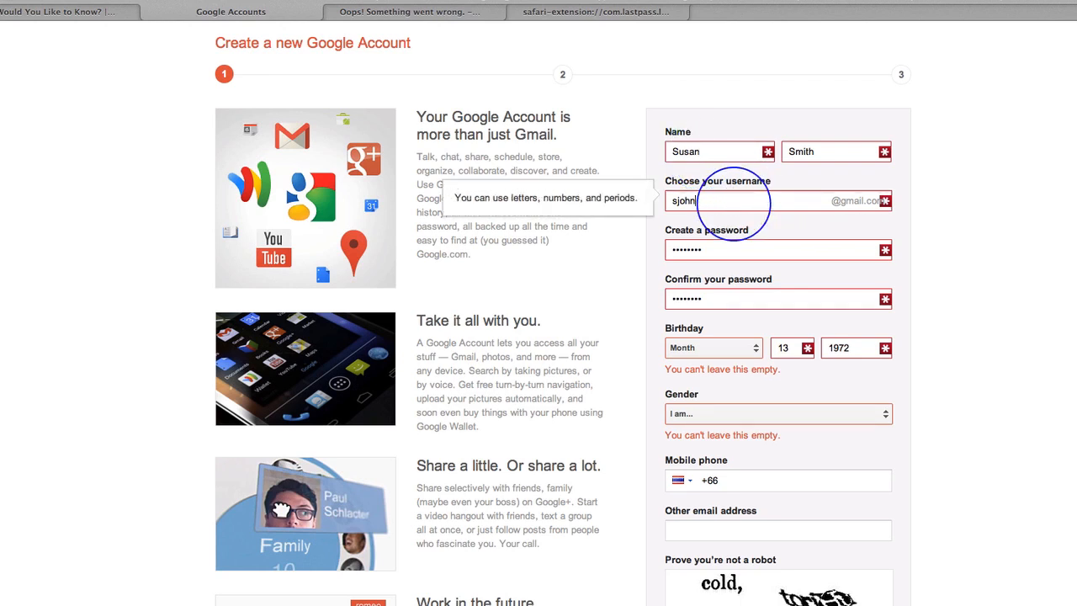
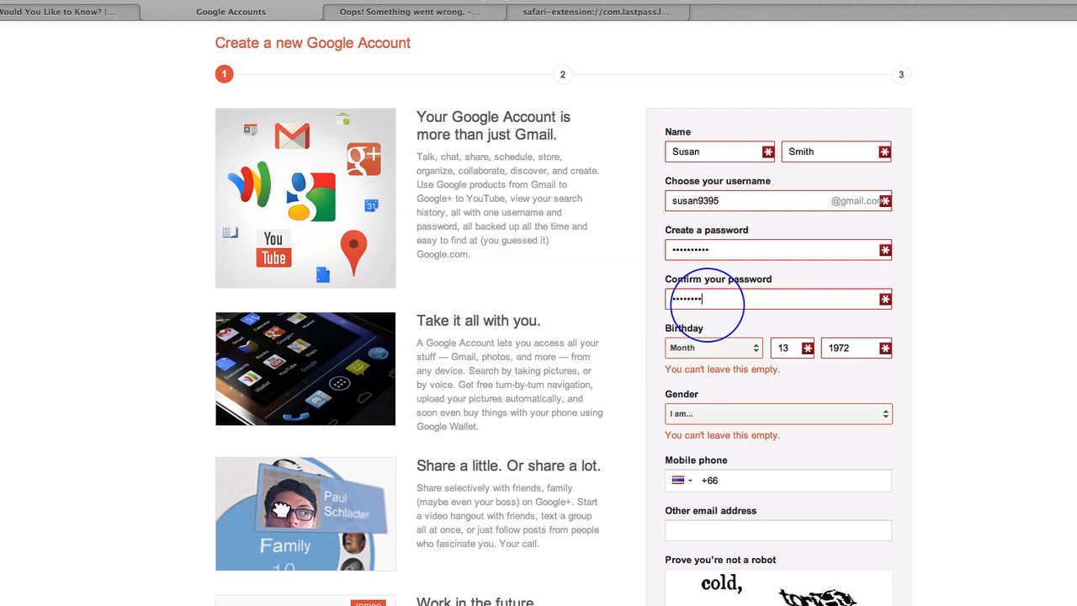
mouse_move(756, 354)
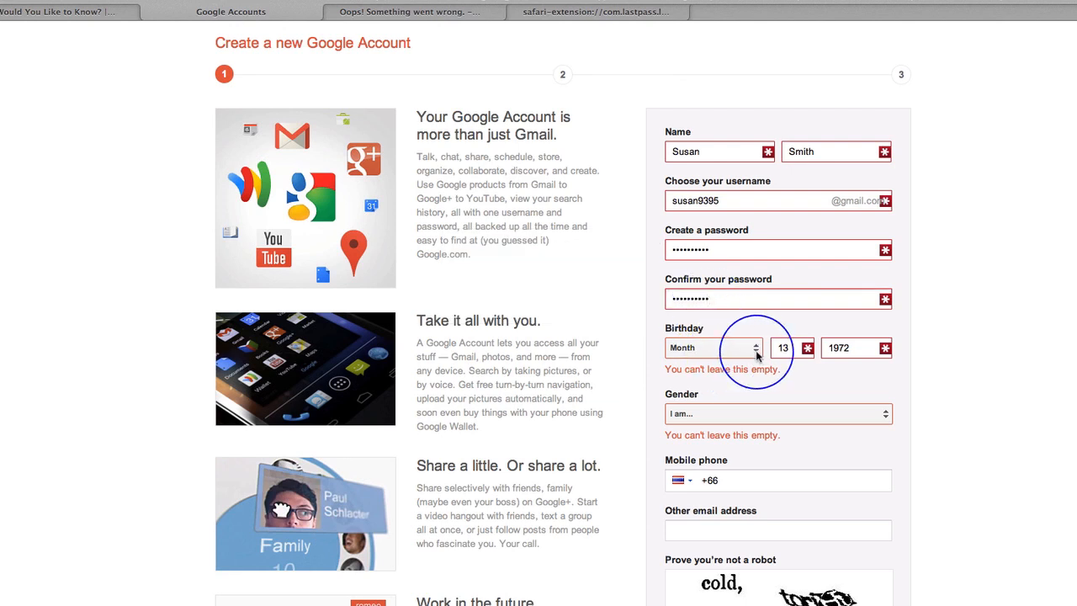
Step: Enter birthday March 03, 1967 and select Female as gender
scroll("down", 3)
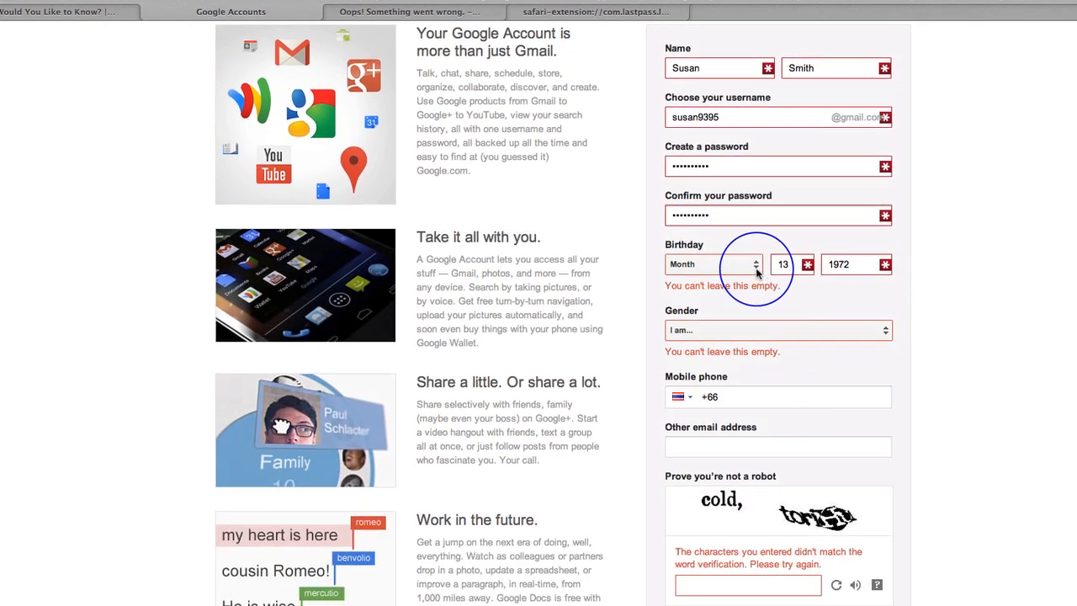
left_click(711, 263)
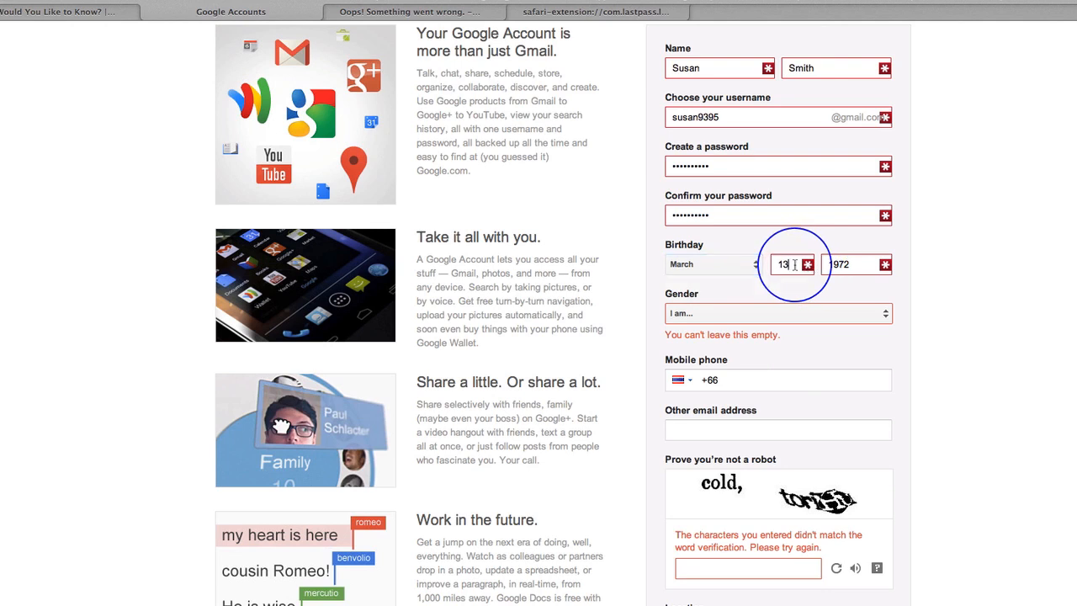
type("03")
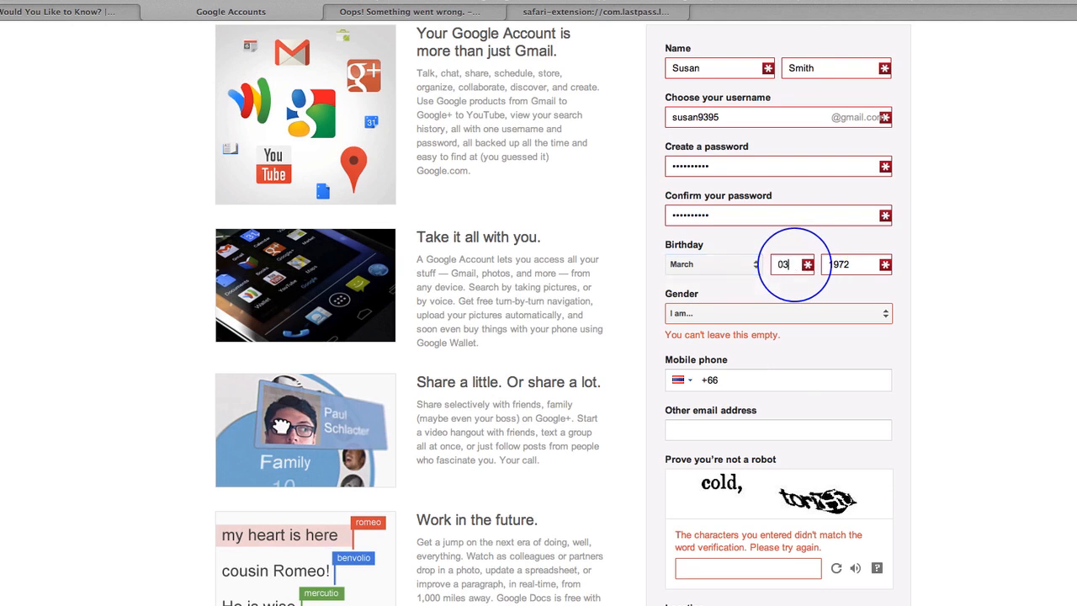
left_click(855, 264)
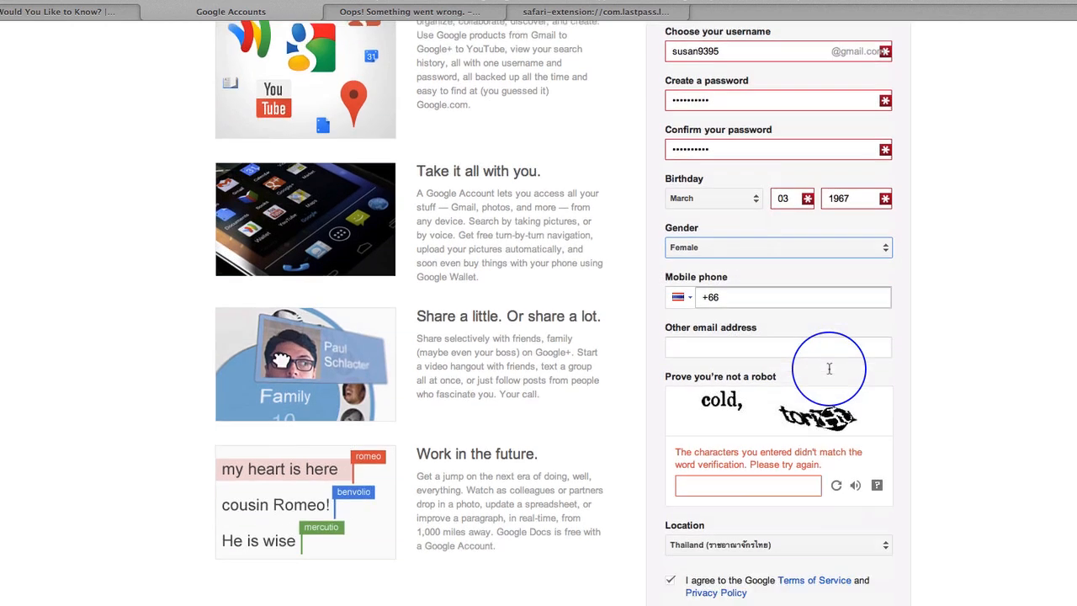
scroll("down", 3)
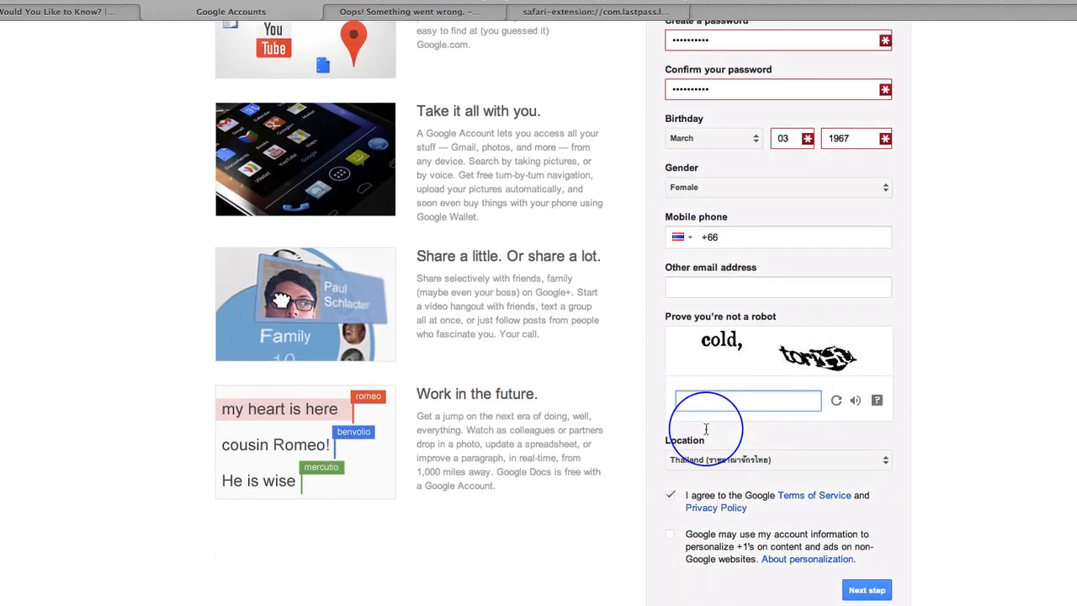
type("col")
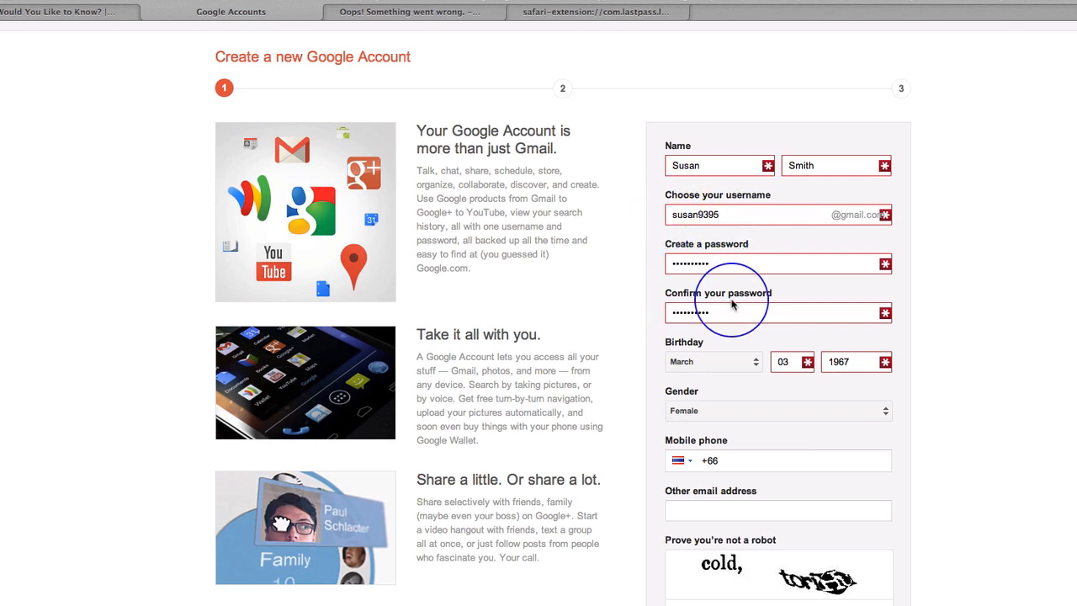
Step: Scroll down past the robot check toward the Next step button
scroll("down", 3)
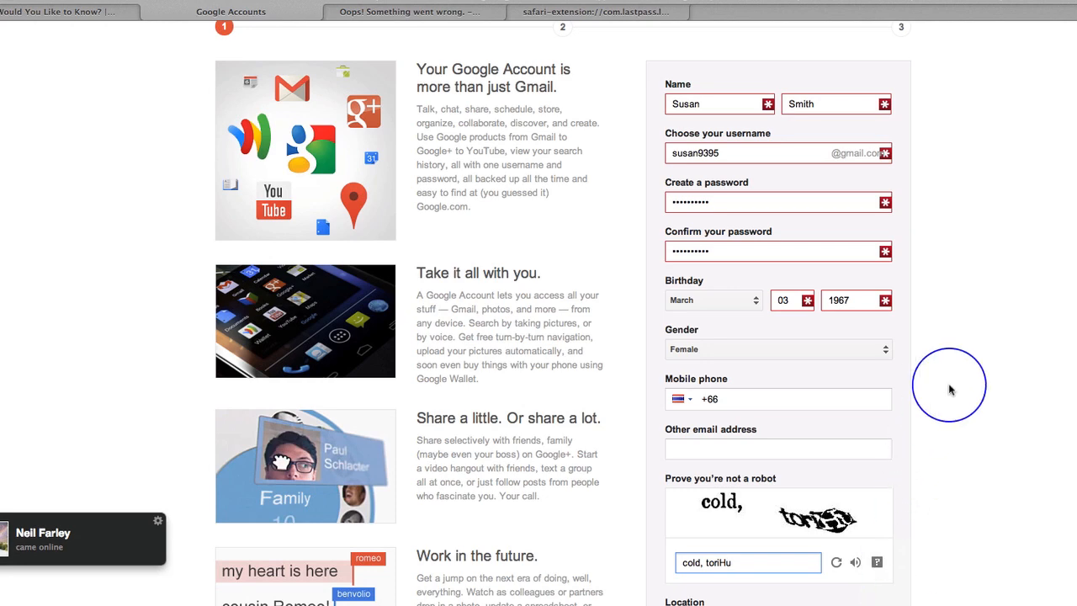
scroll("down", 3)
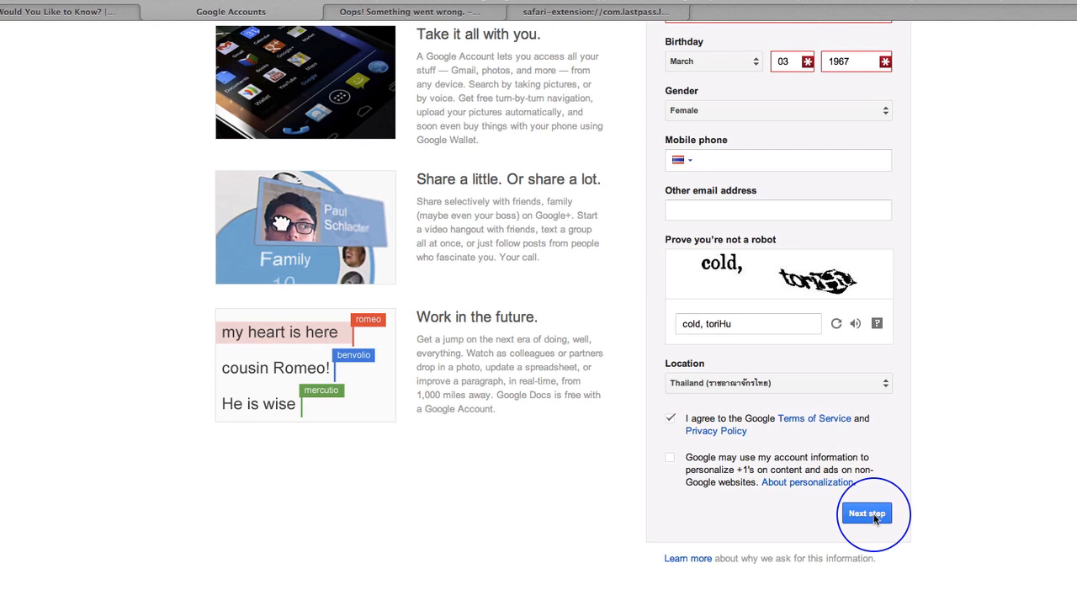
left_click(867, 513)
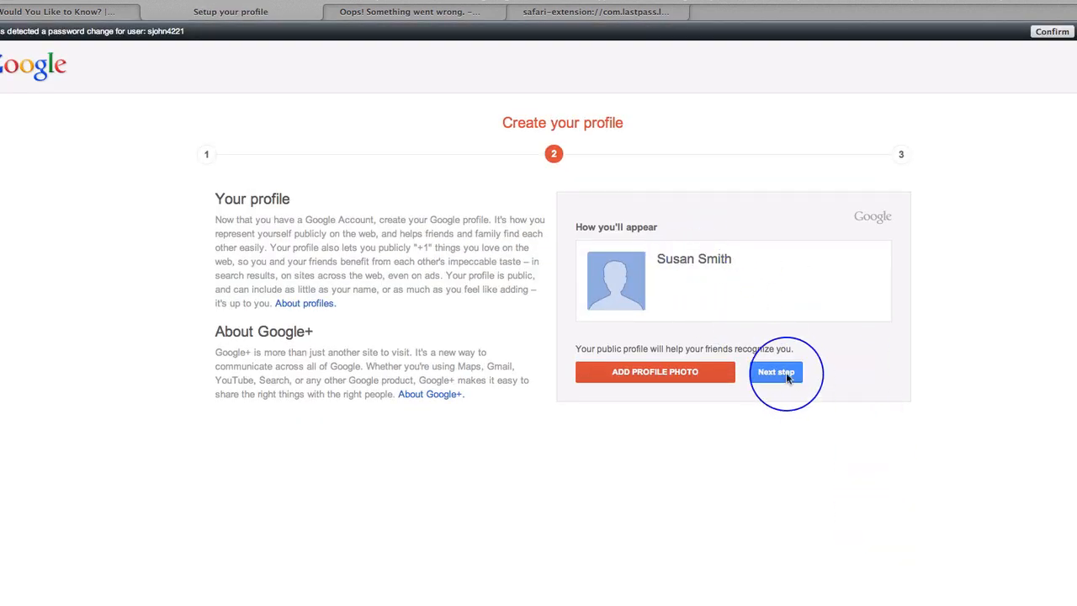
left_click(776, 372)
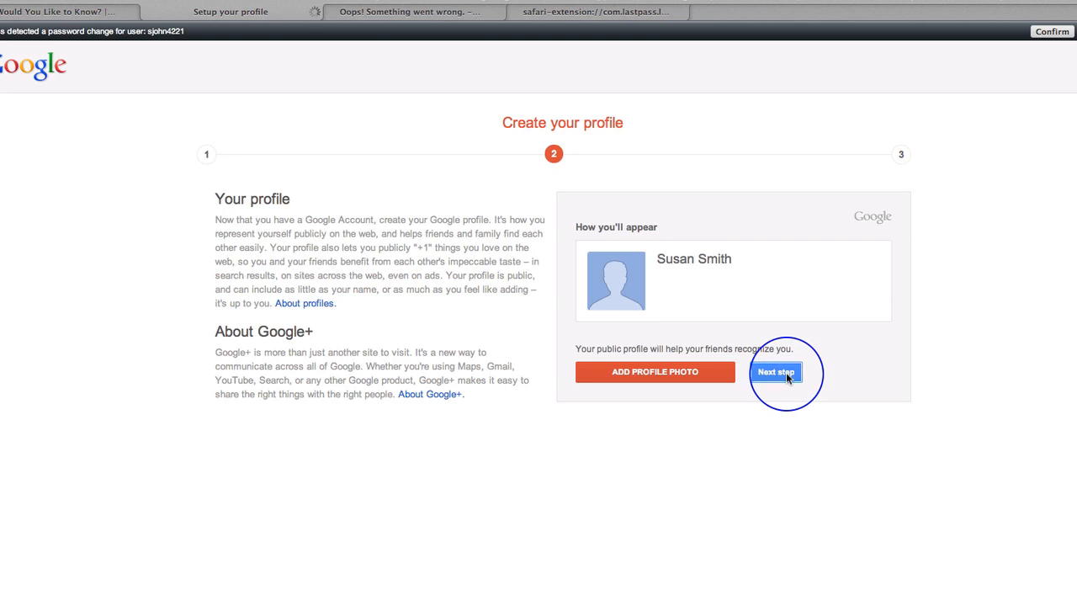
left_click(776, 372)
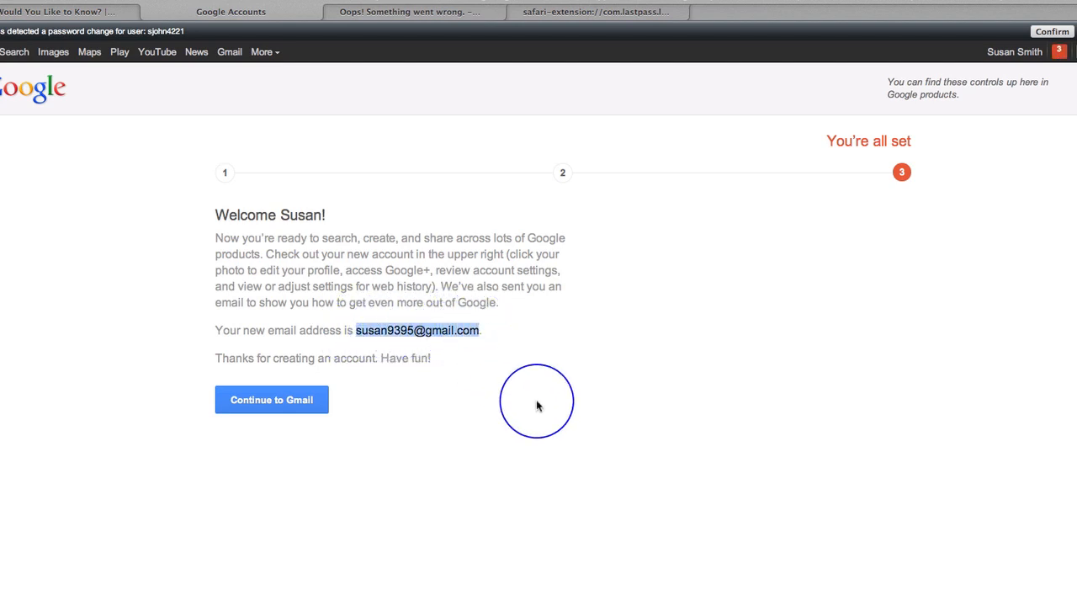
mouse_move(454, 331)
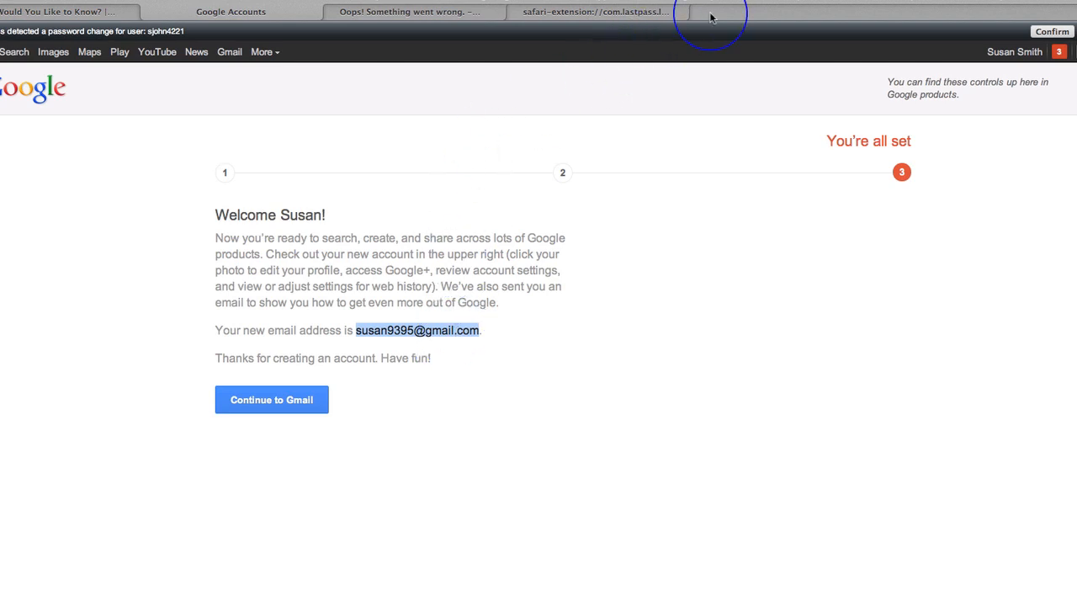
Step: Open YouTube in a new tab and sign out of the previous account
left_click(716, 15)
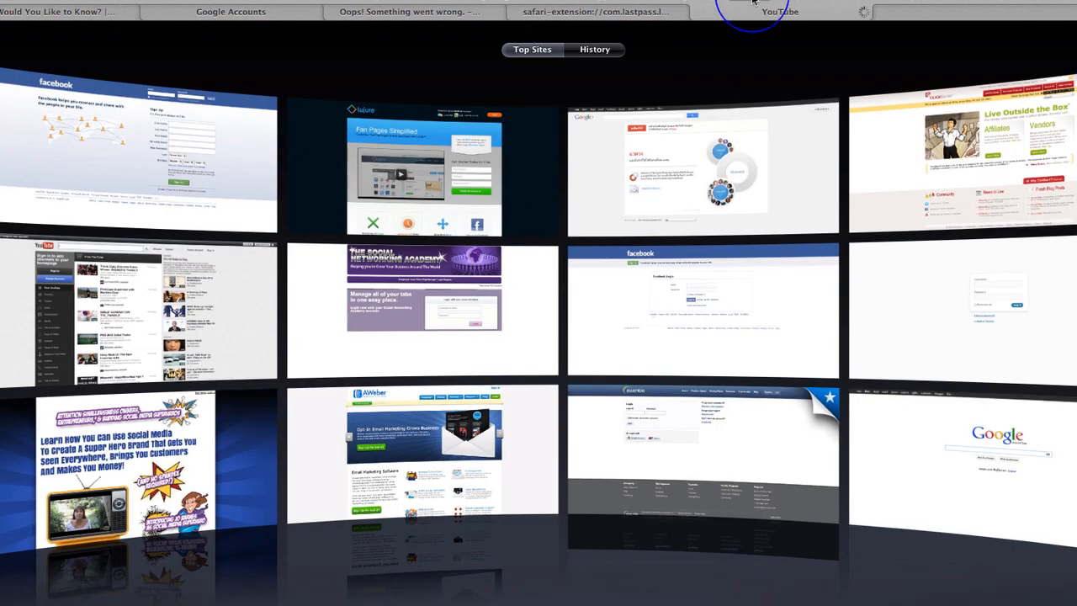
left_click(780, 11)
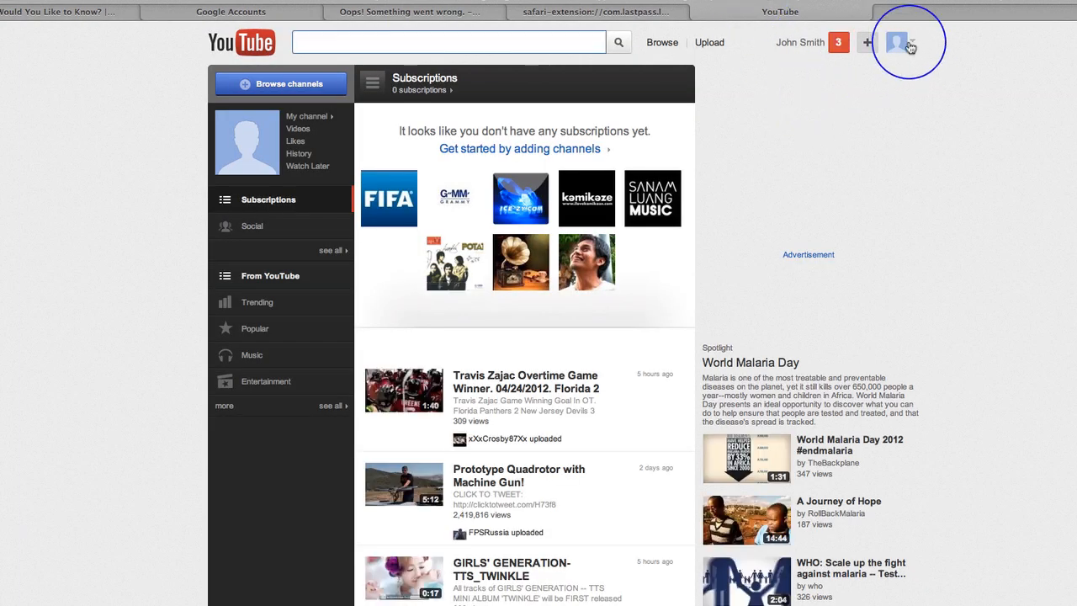
left_click(898, 42)
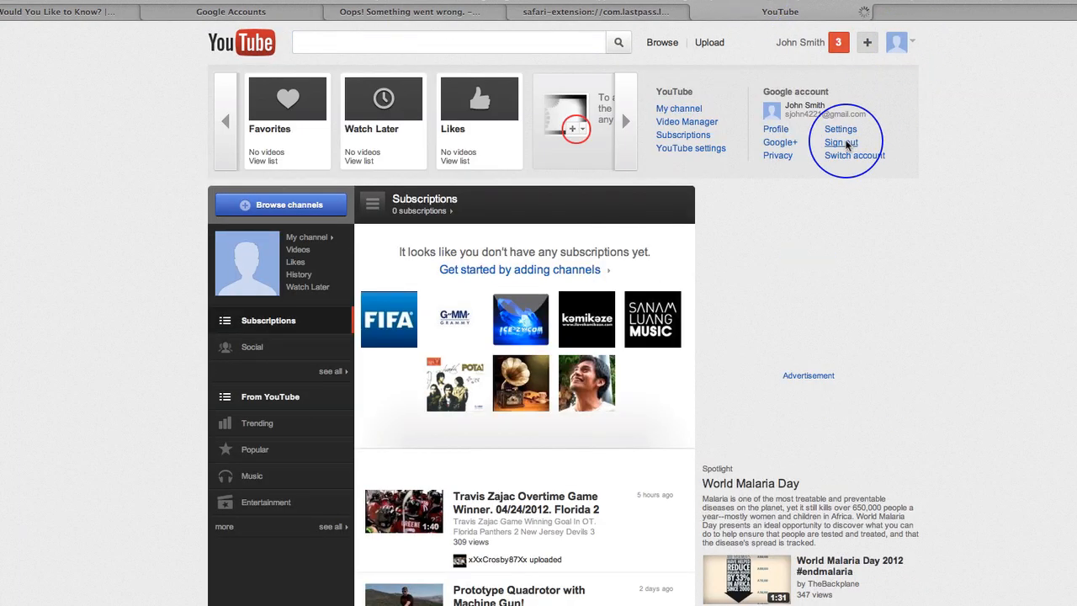
left_click(841, 142)
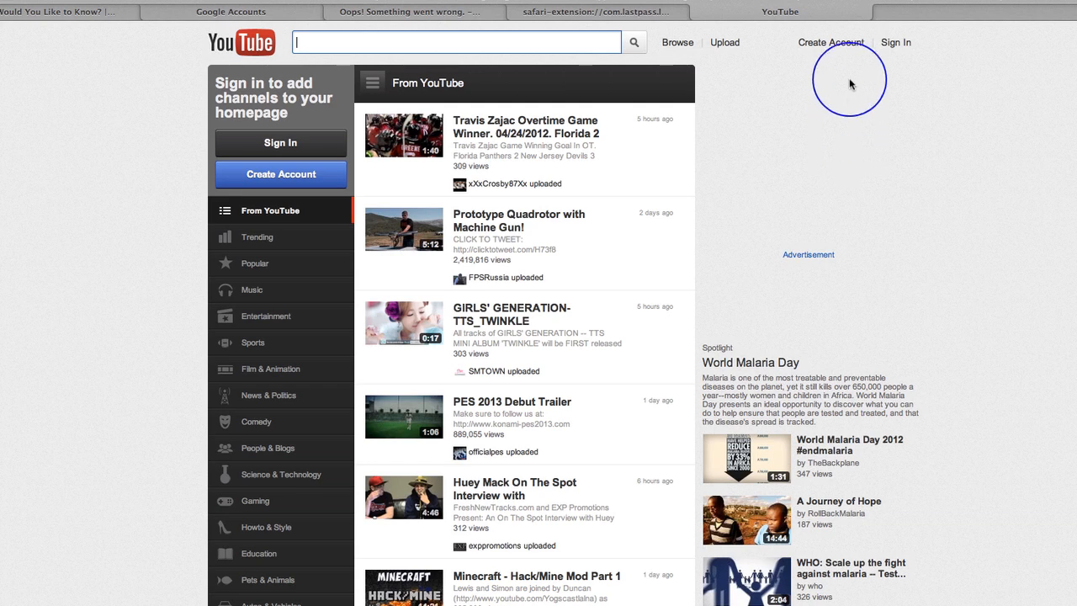
mouse_move(895, 48)
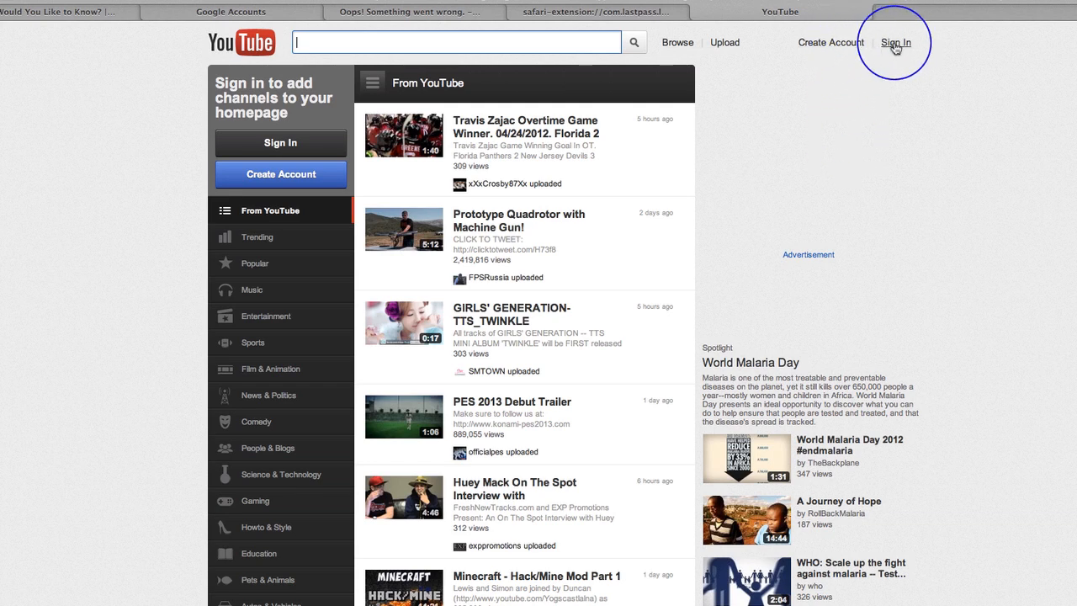
left_click(896, 42)
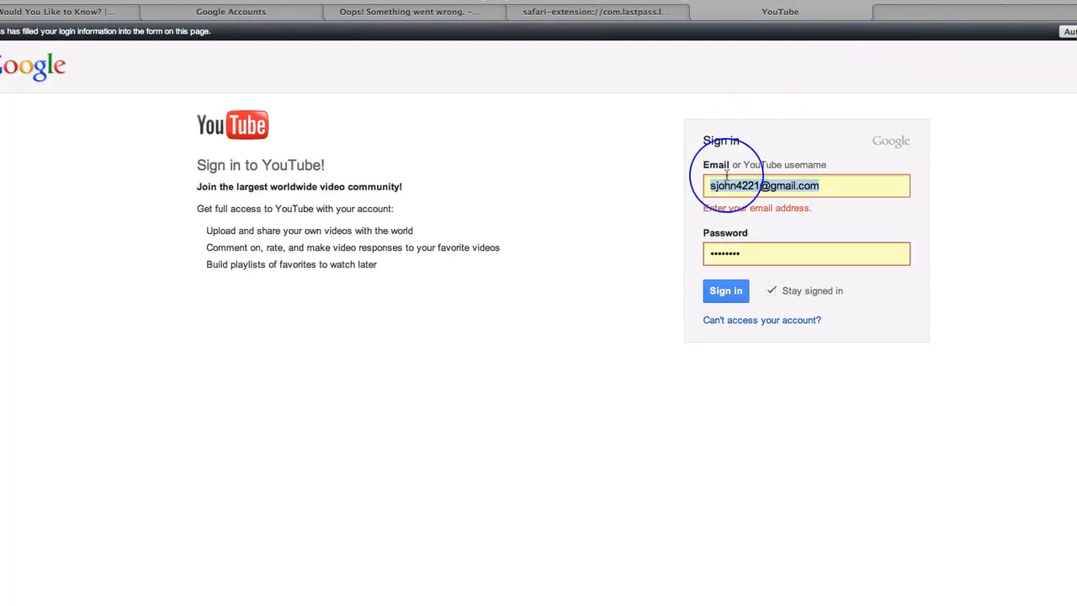
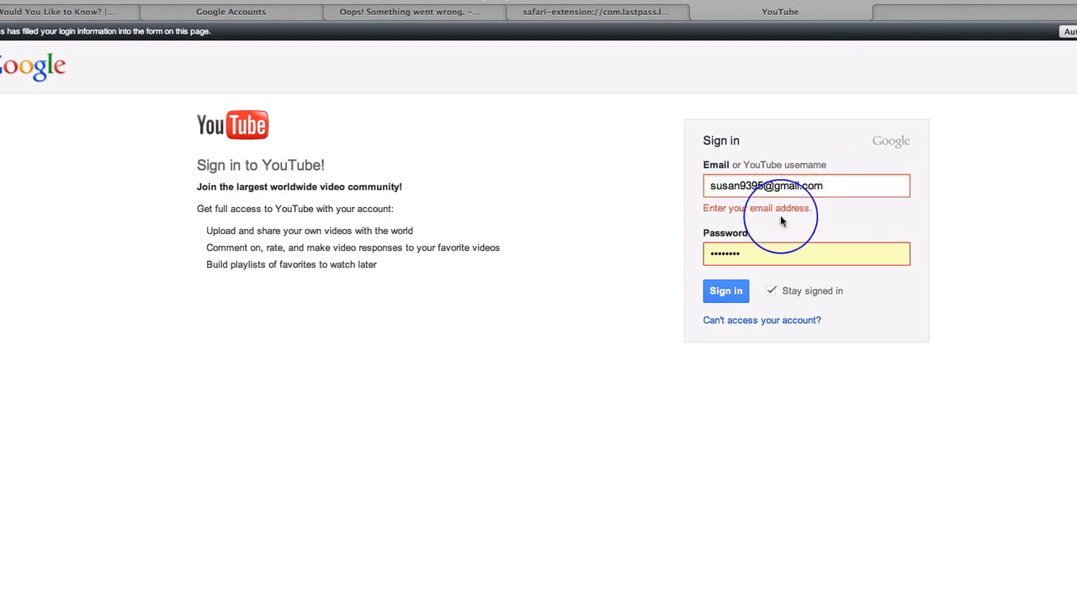
left_click(806, 254)
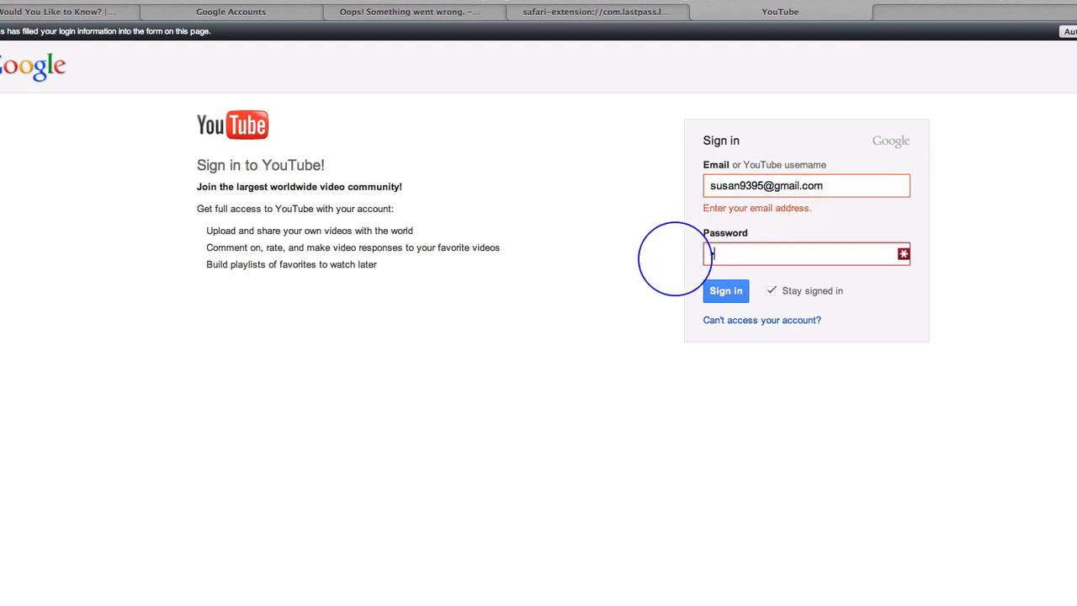
type("password")
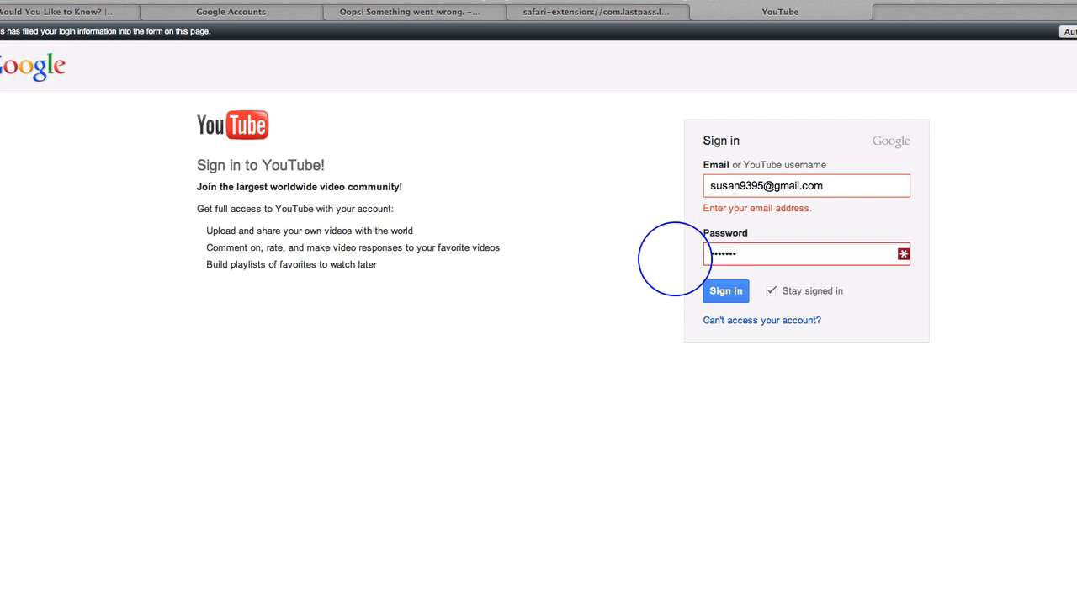
left_click(725, 290)
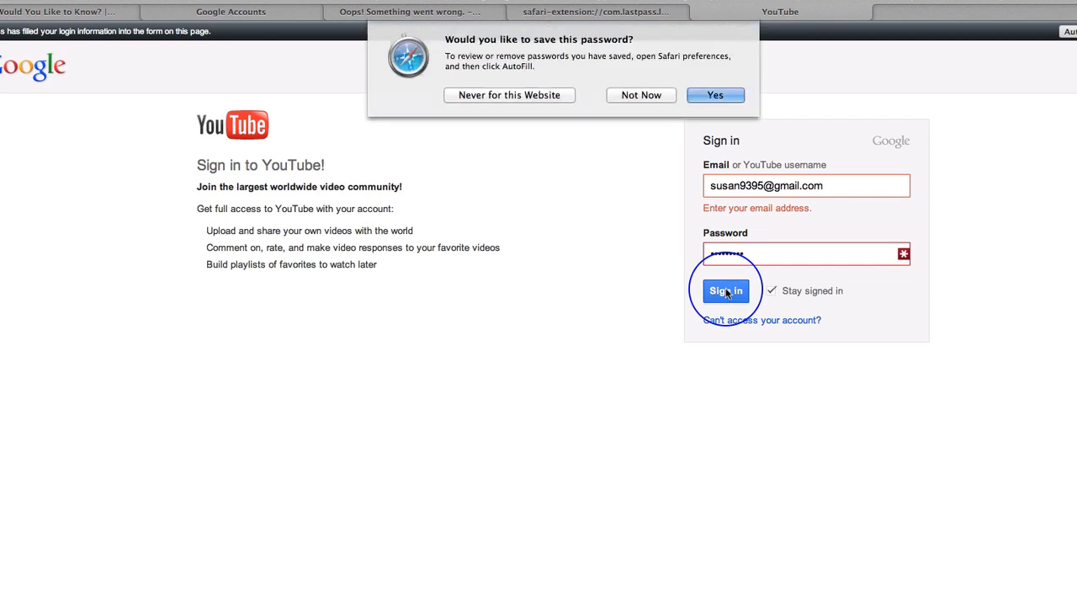
left_click(640, 94)
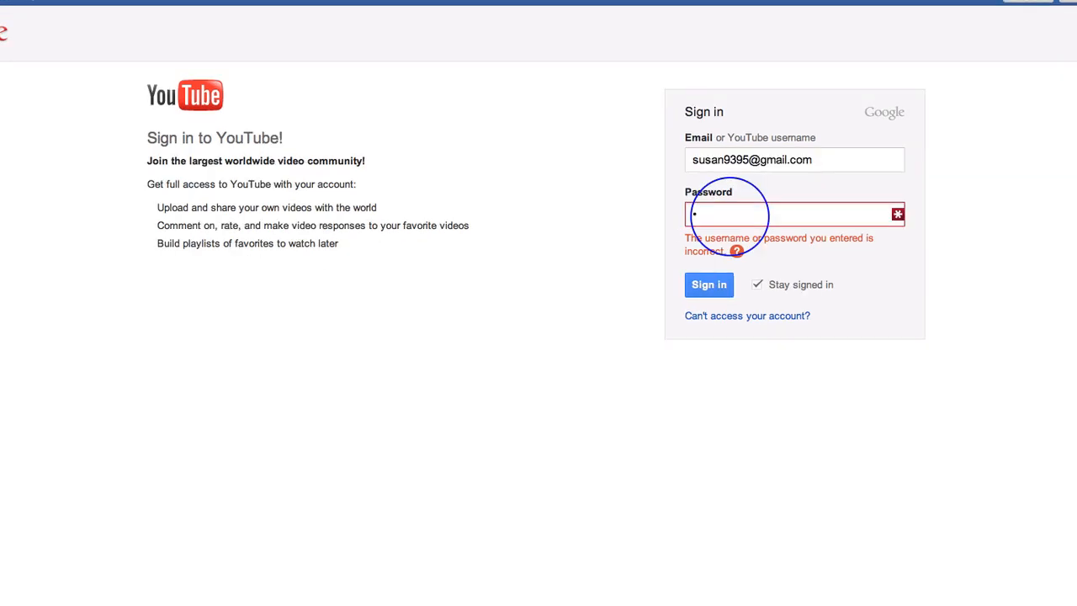
type("••••")
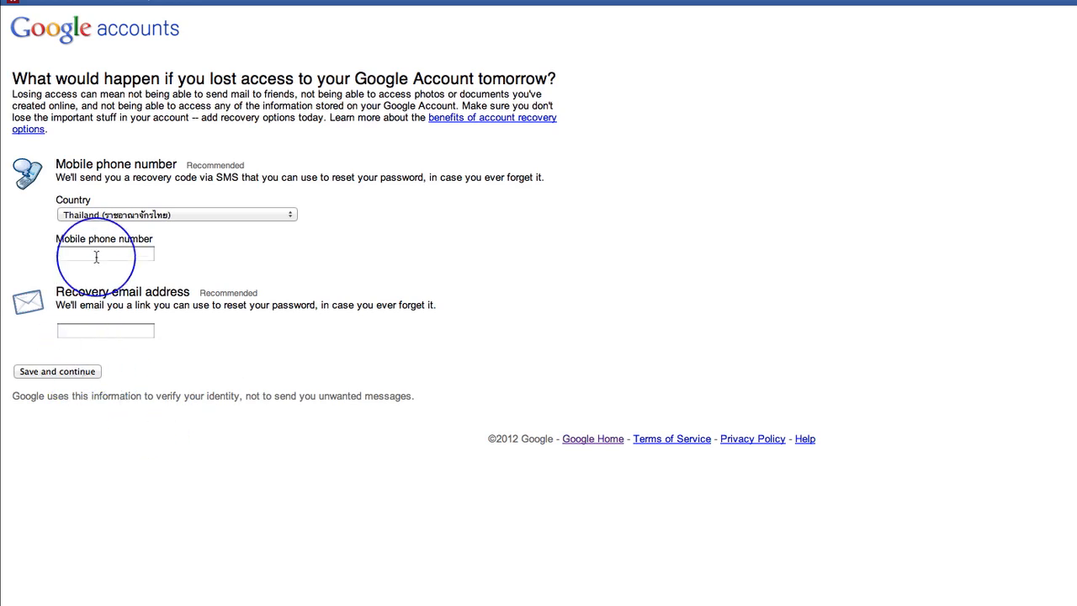
Step: Enter a backup recovery email address and save the recovery options
left_click(105, 329)
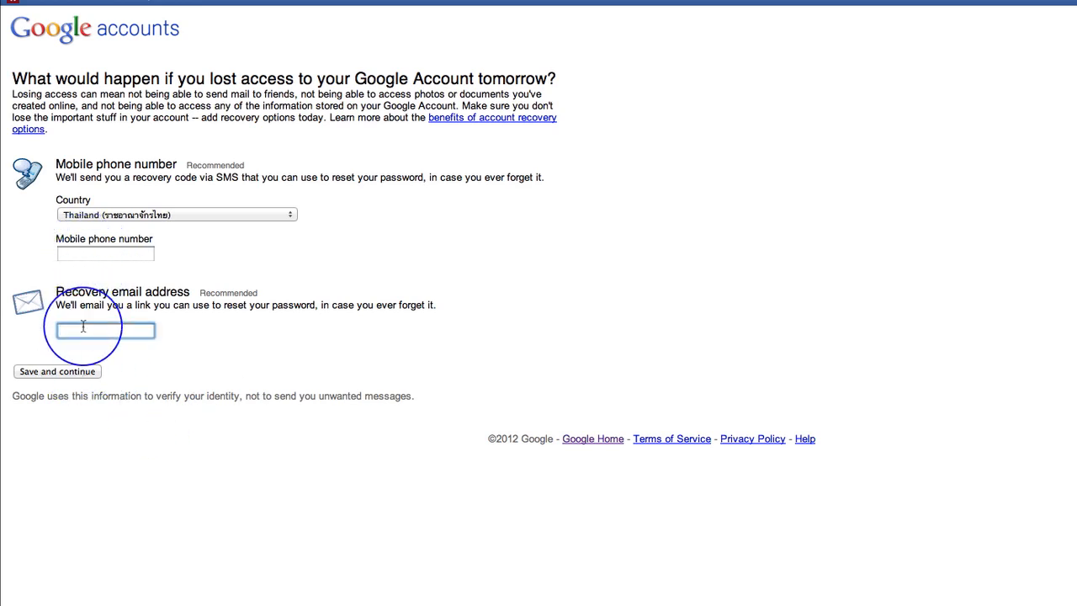
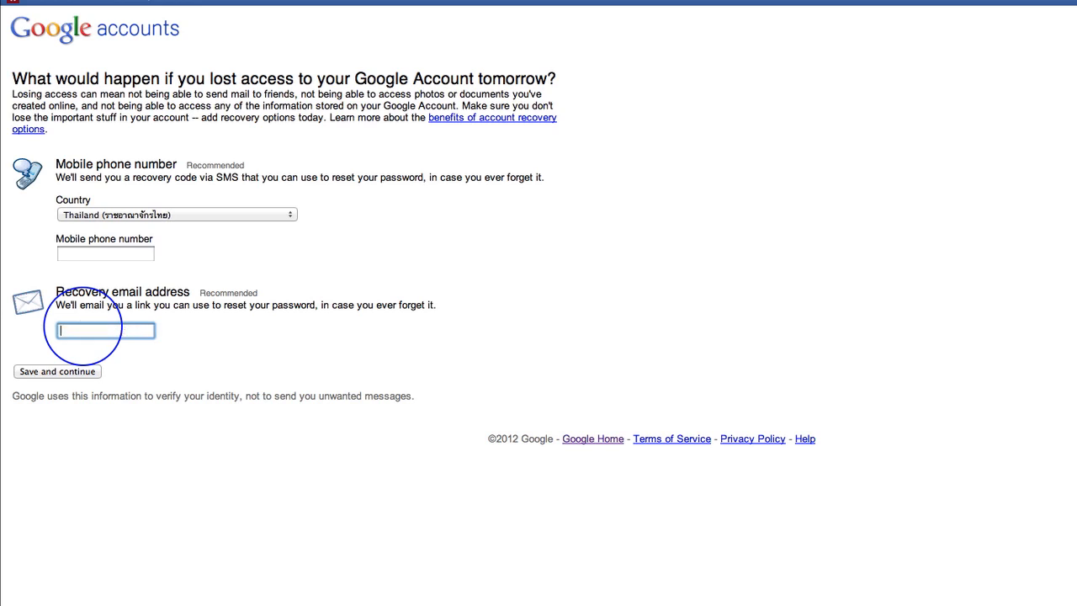
type("thesoci")
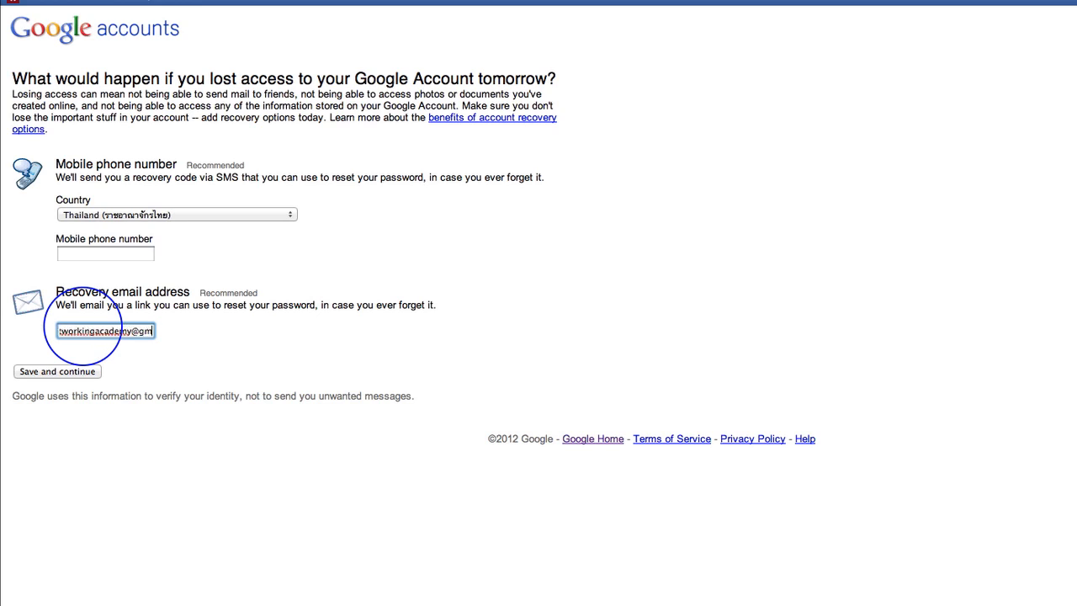
left_click(57, 371)
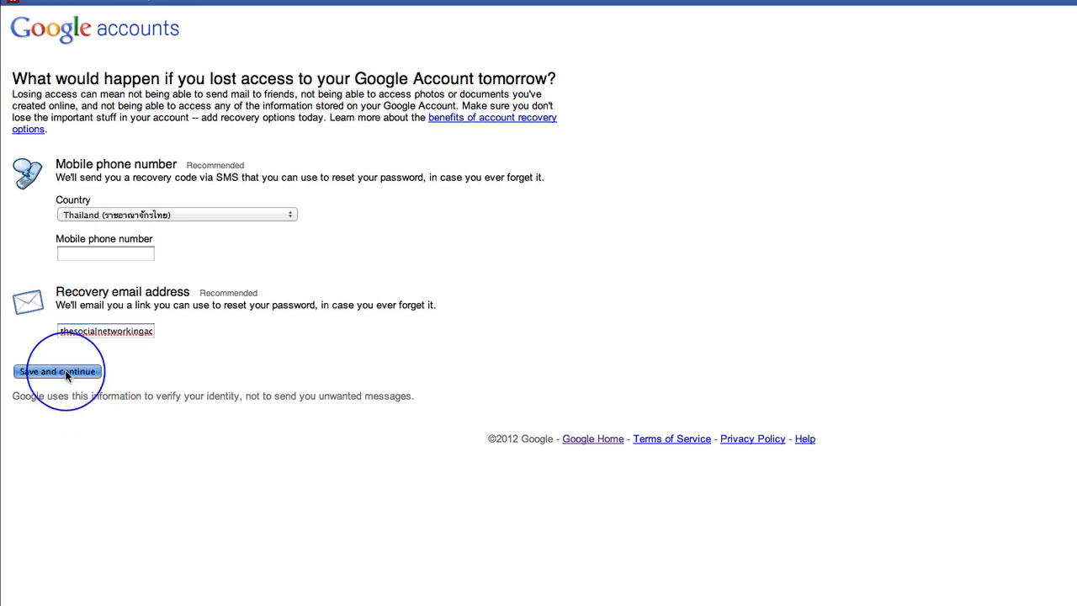
left_click(58, 371)
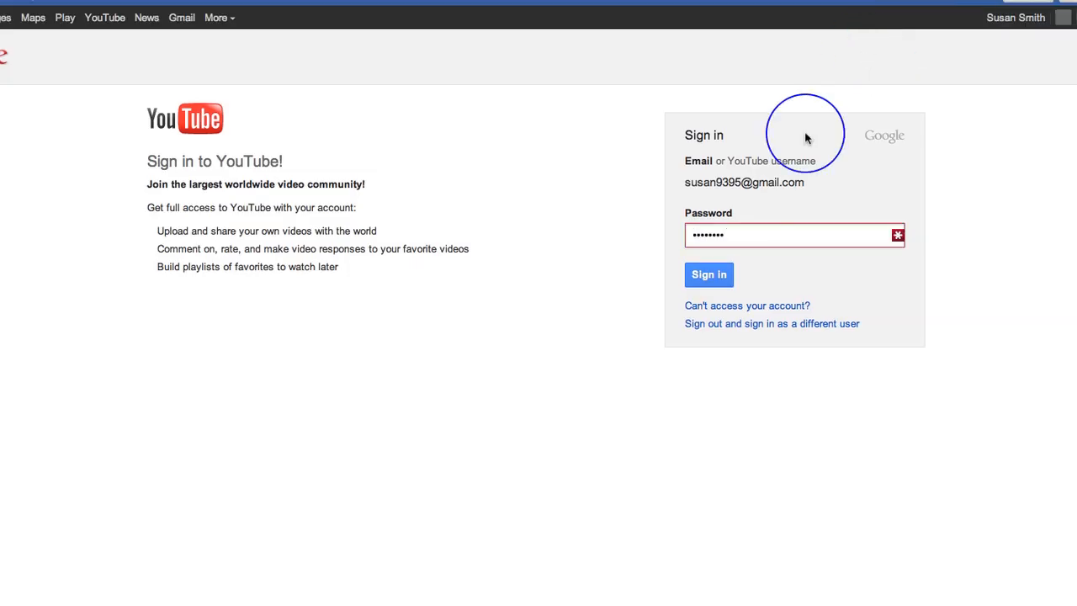
Step: Retype the new account's password and sign in to YouTube again
left_click(709, 274)
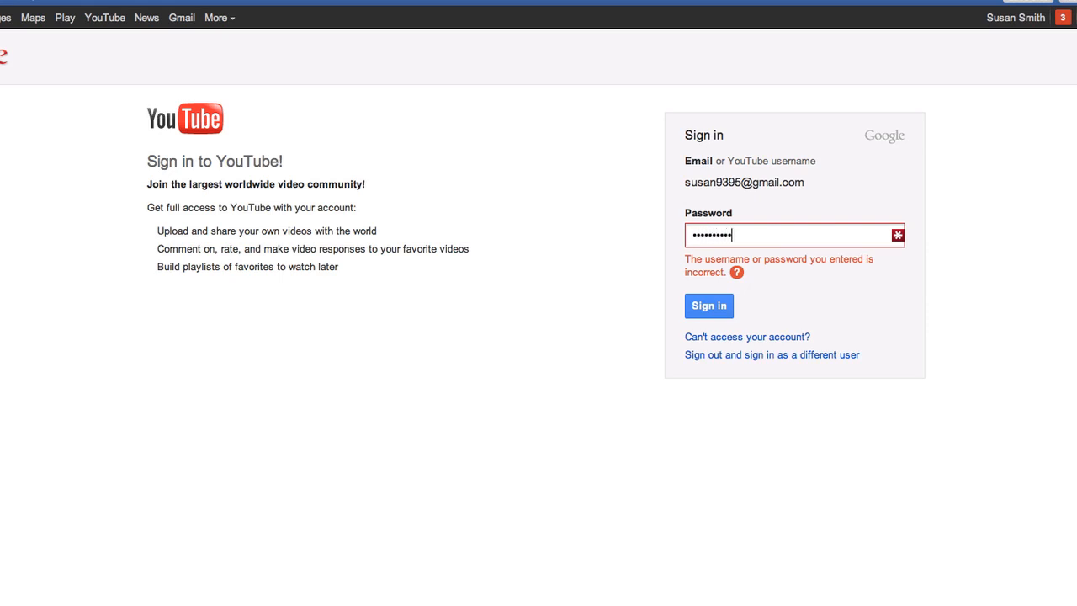
left_click(709, 305)
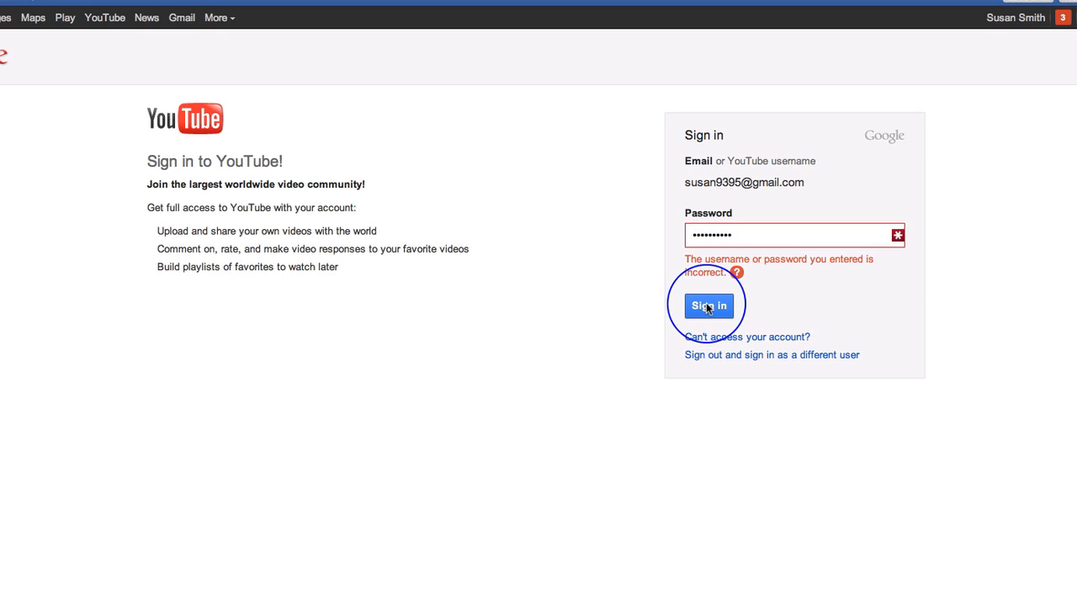
left_click(708, 306)
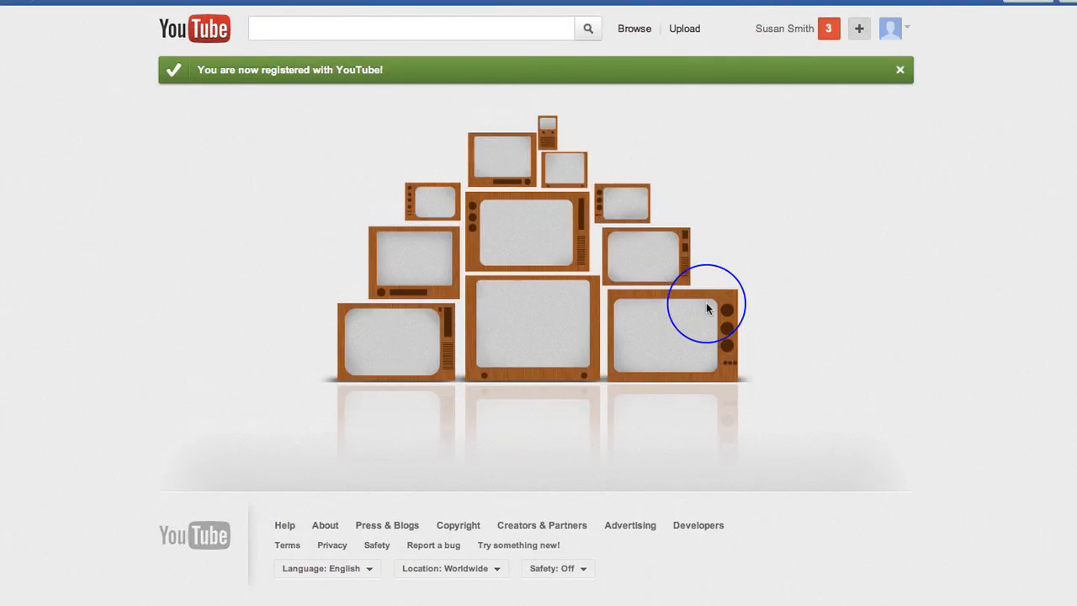
mouse_move(795, 256)
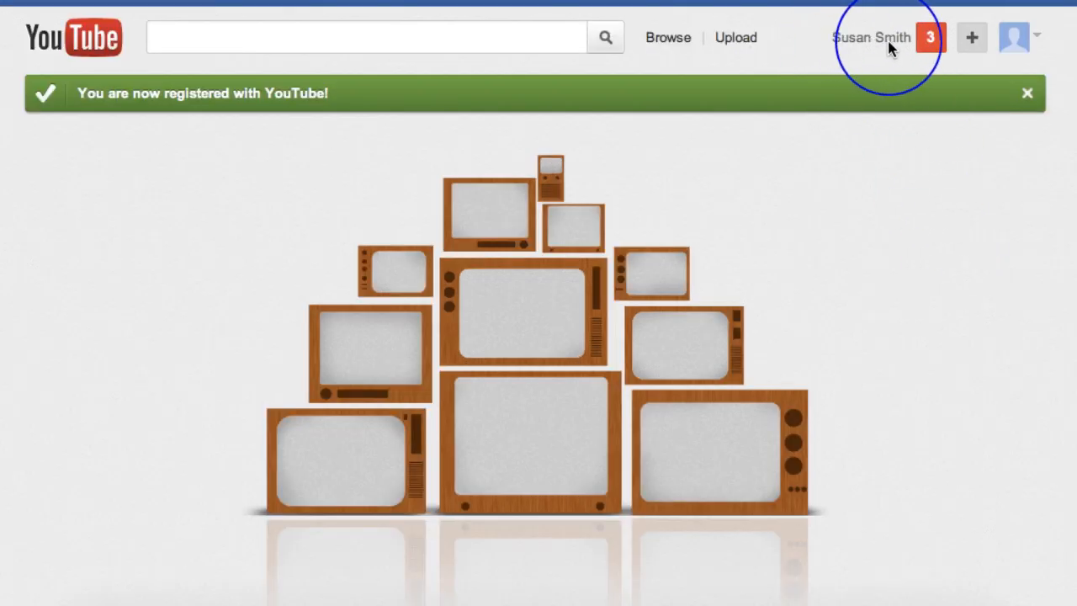
mouse_move(833, 61)
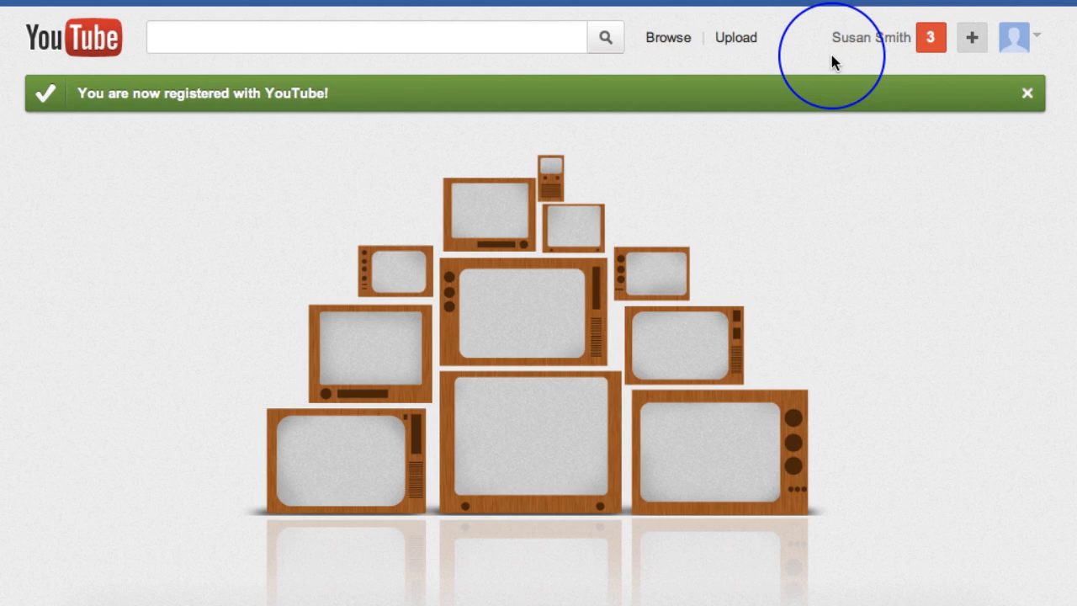
mouse_move(829, 51)
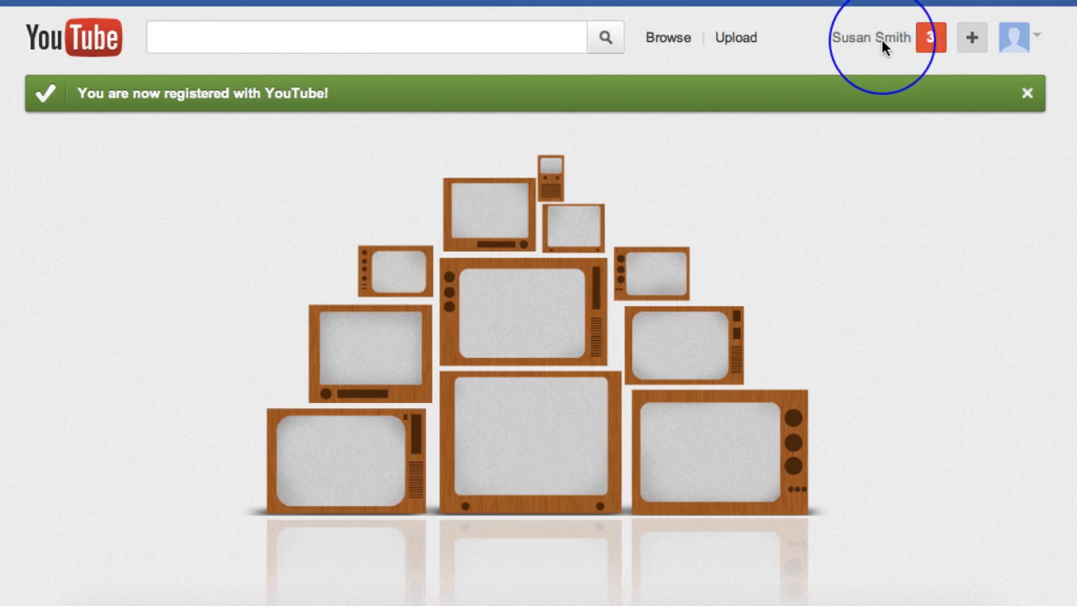
mouse_move(783, 36)
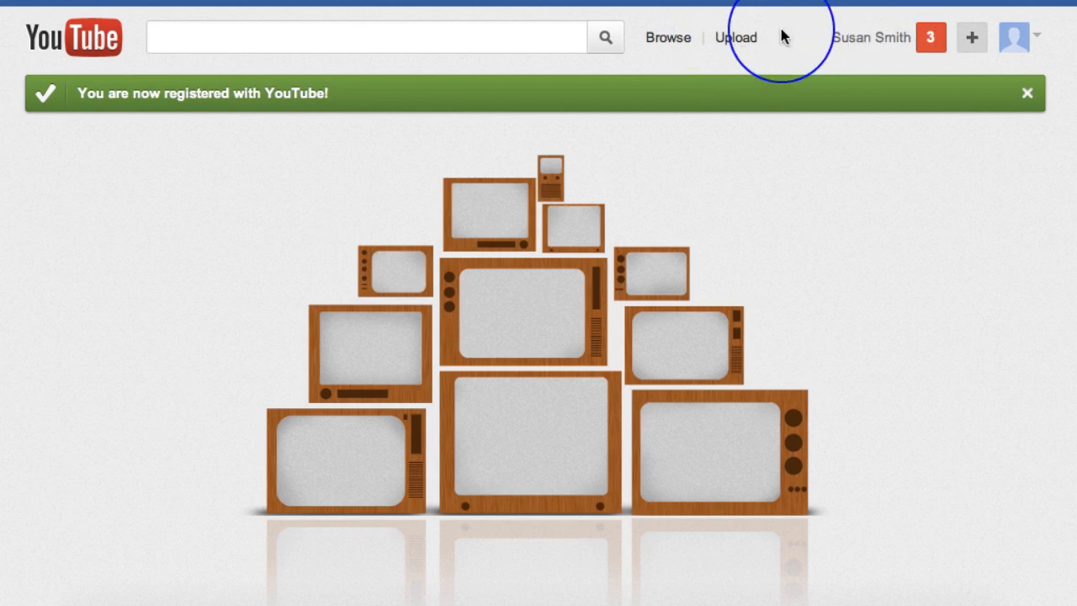
Step: Choose My channel from the account menu at top right
left_click(1037, 37)
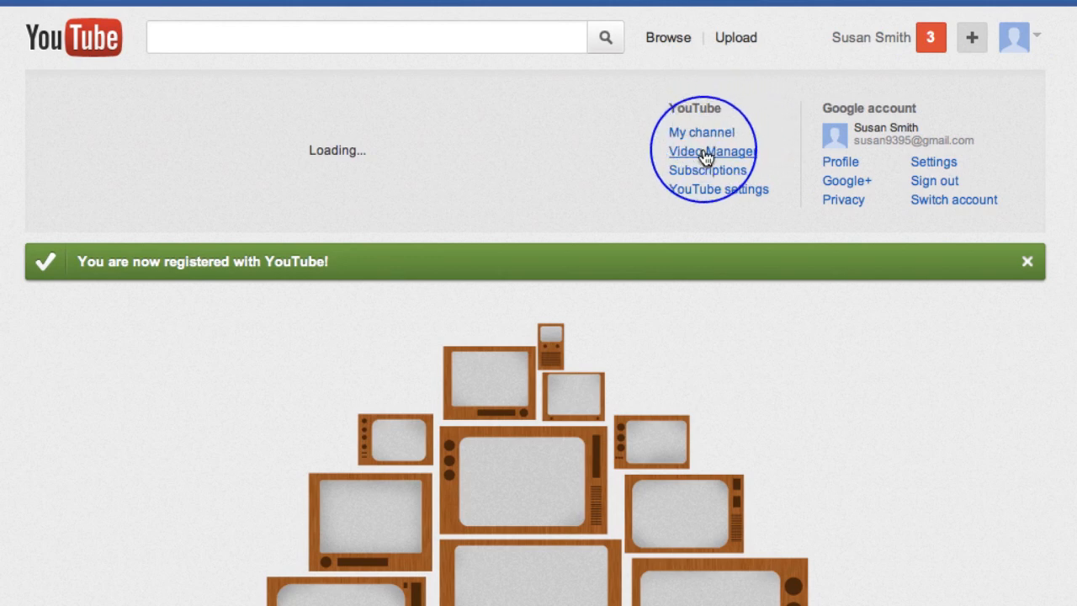
mouse_move(700, 133)
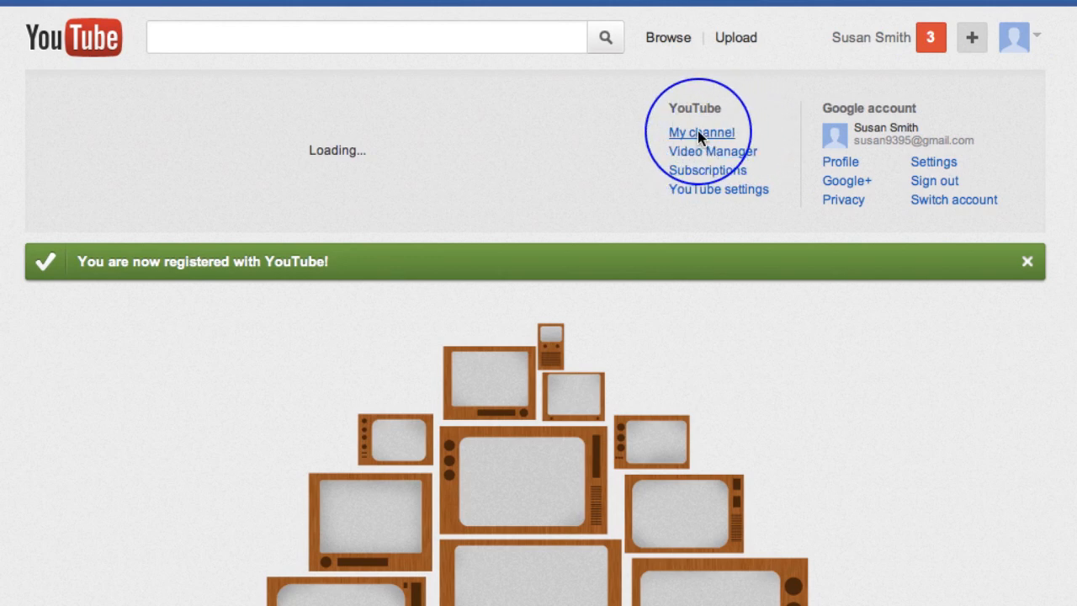
left_click(701, 132)
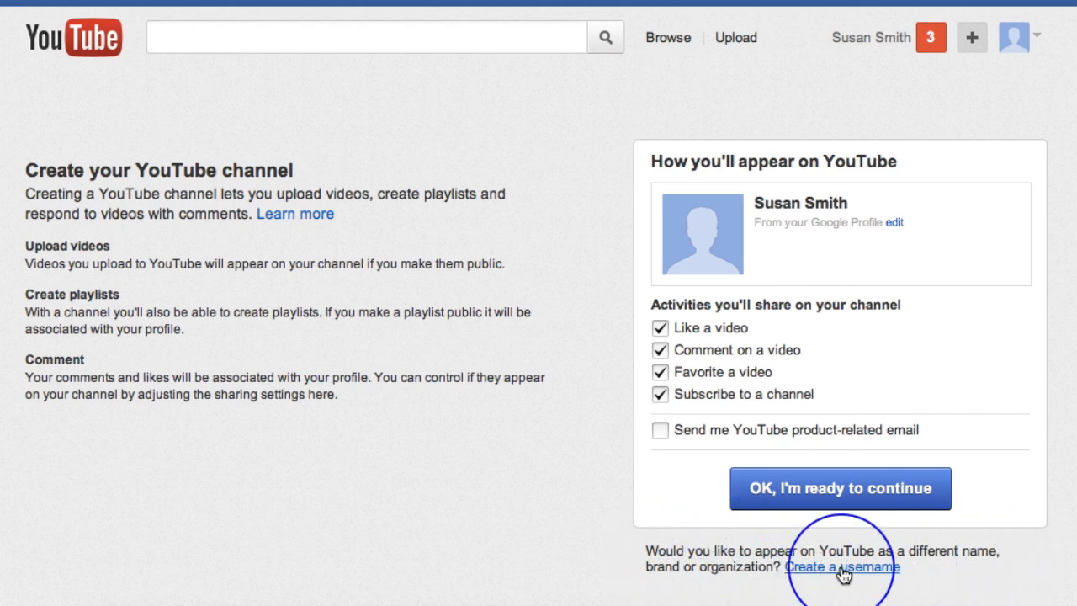
Step: Submit SusanTV as the custom channel username, which YouTube rejects
left_click(842, 566)
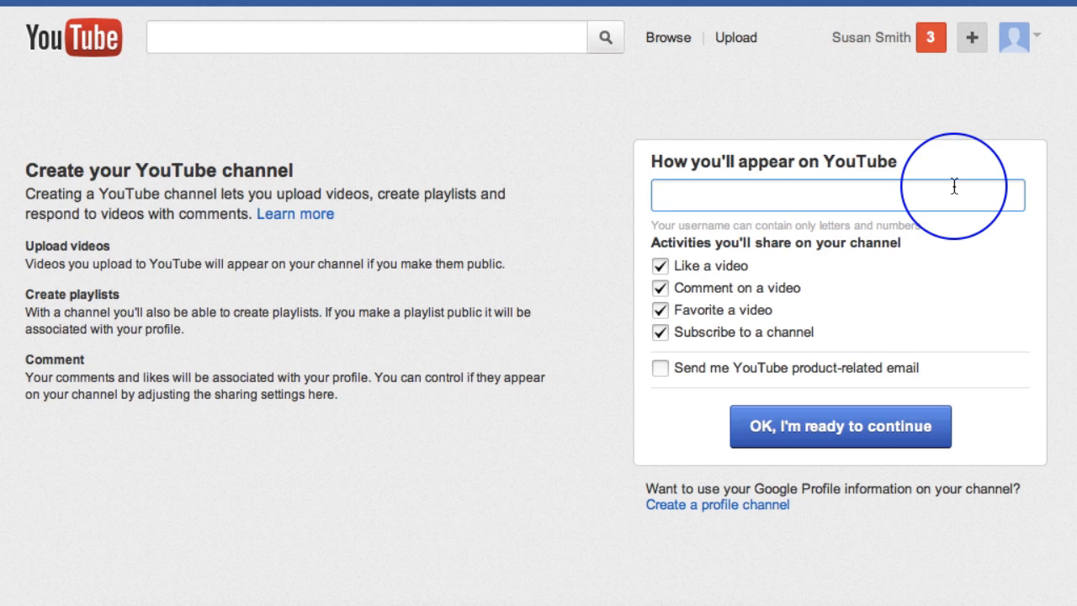
type("SusanTV")
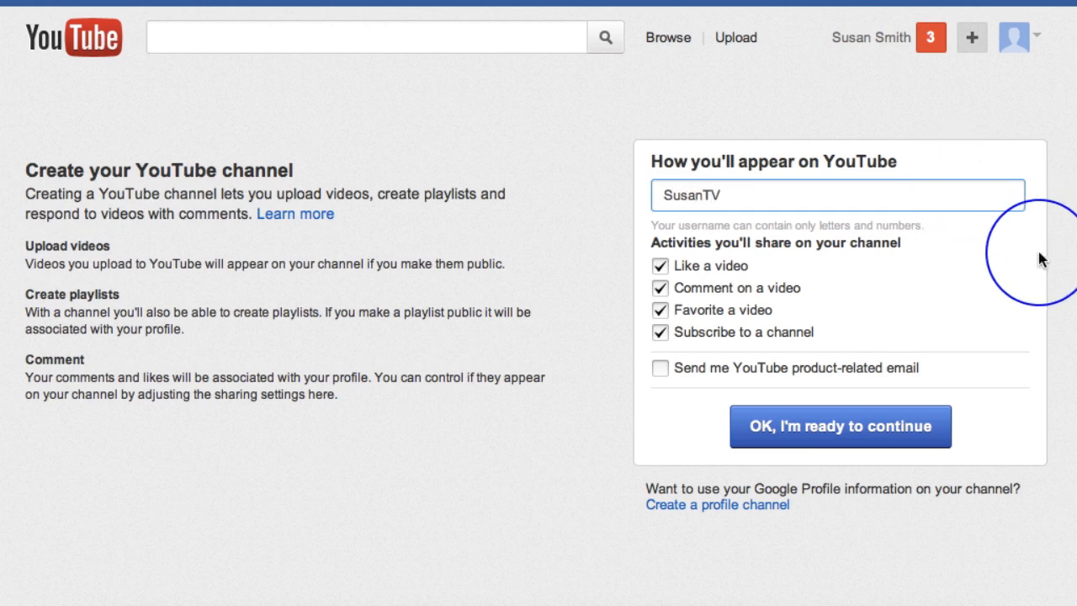
left_click(839, 426)
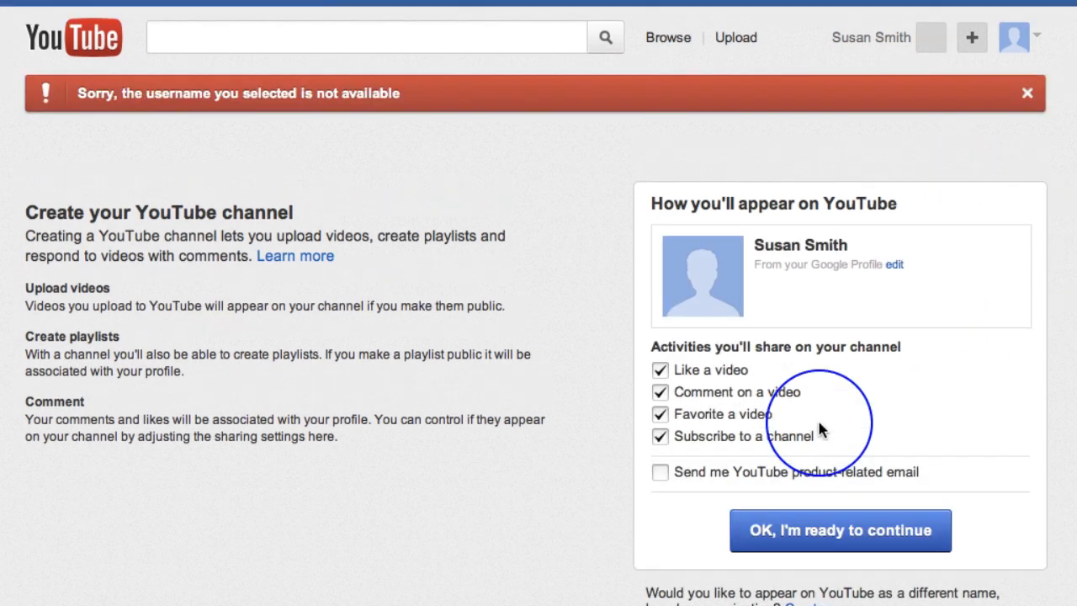
mouse_move(720, 267)
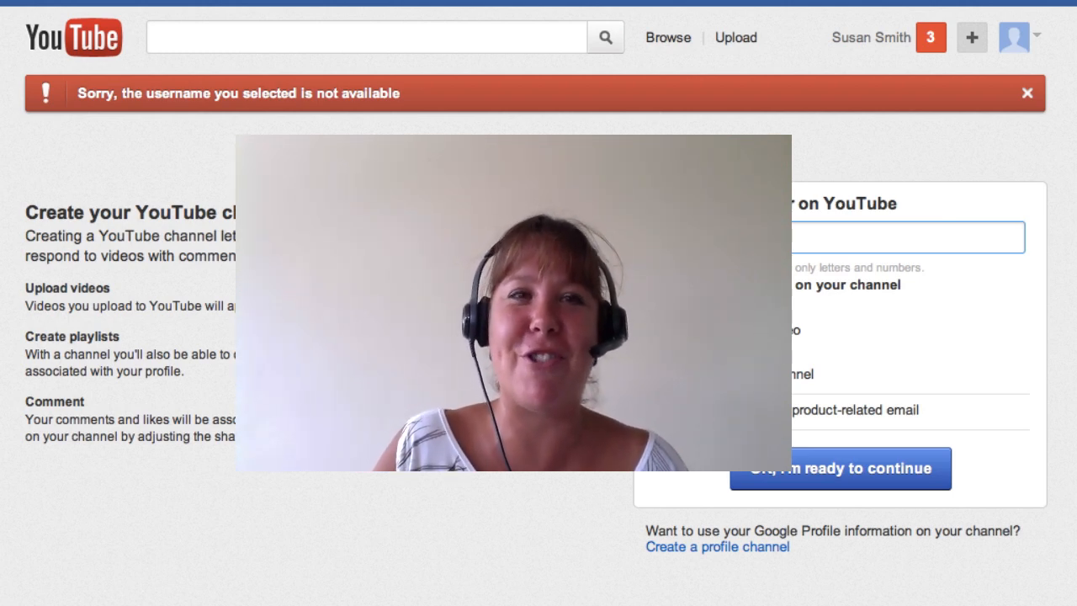
Step: Reopen the 'Create a username' entry to pick a different name
left_click(840, 468)
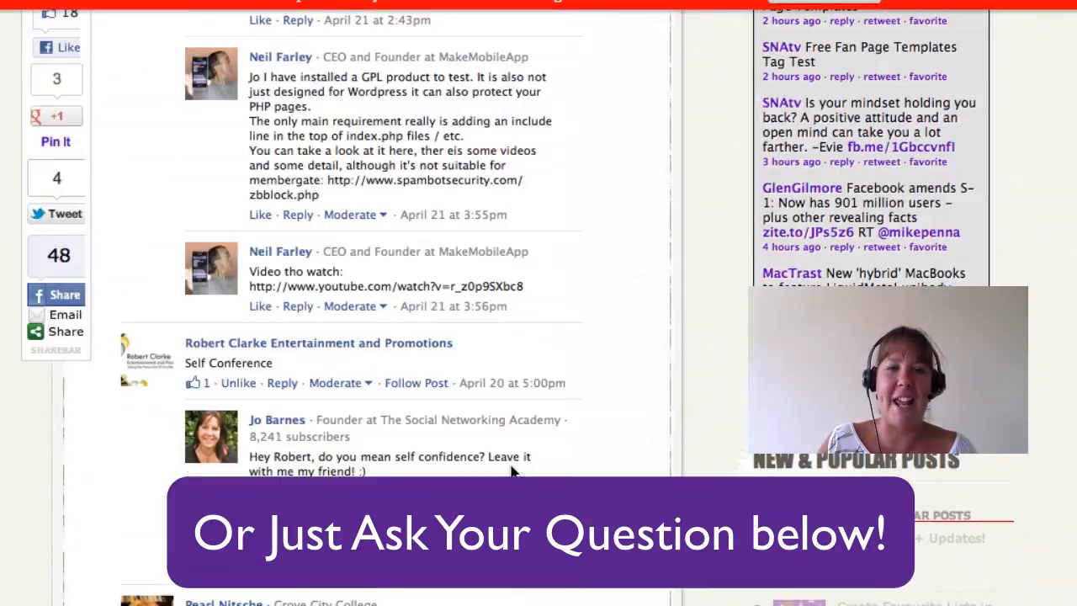
Step: Scroll the WordPress blog post's Facebook comments down to the question about protecting files from hackers
scroll("down", 3)
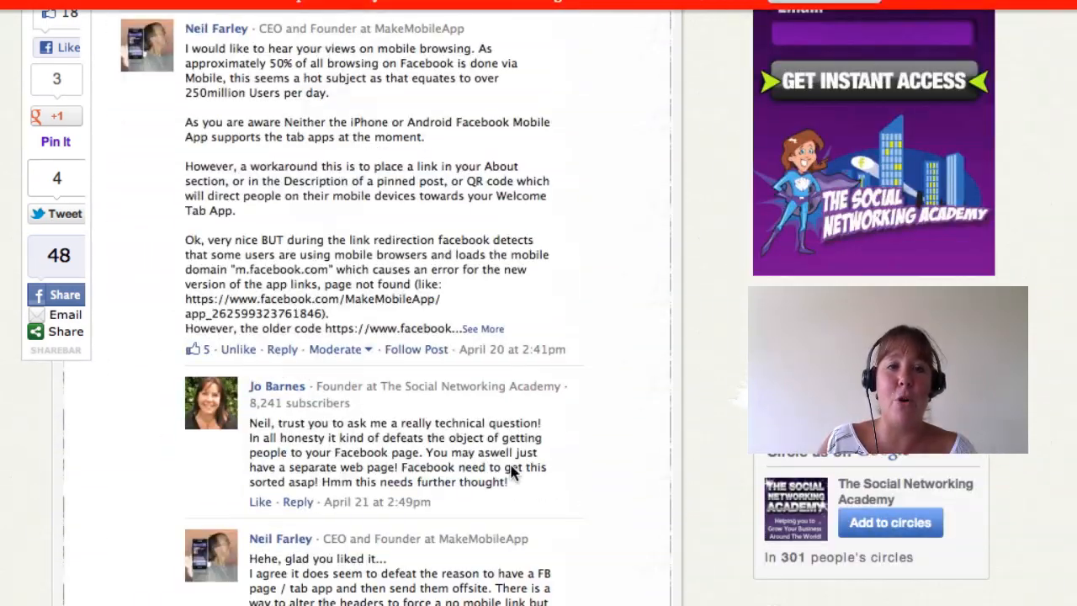
scroll("down", 3)
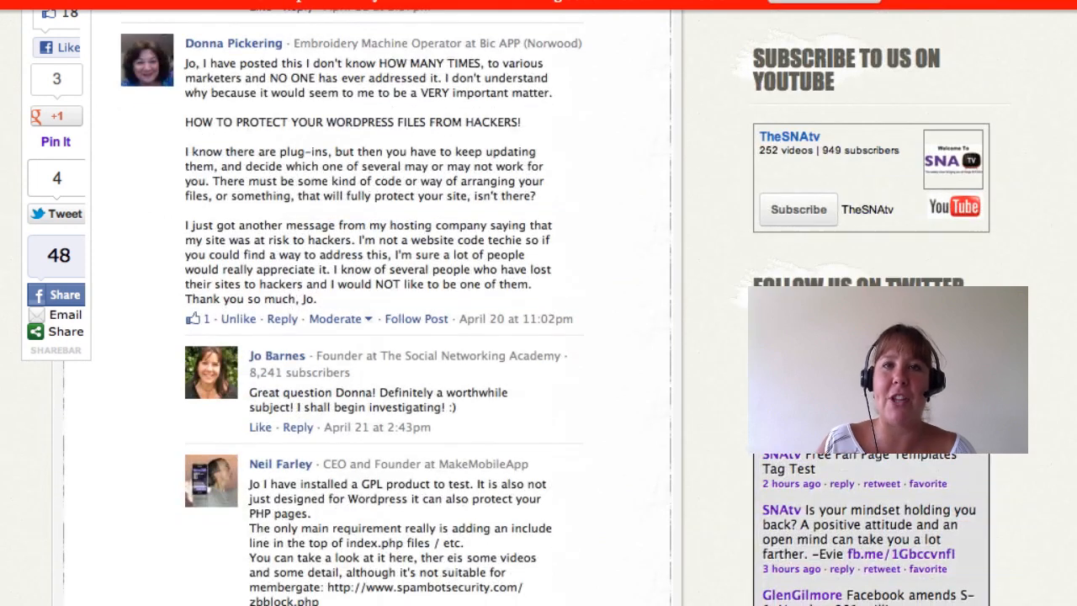